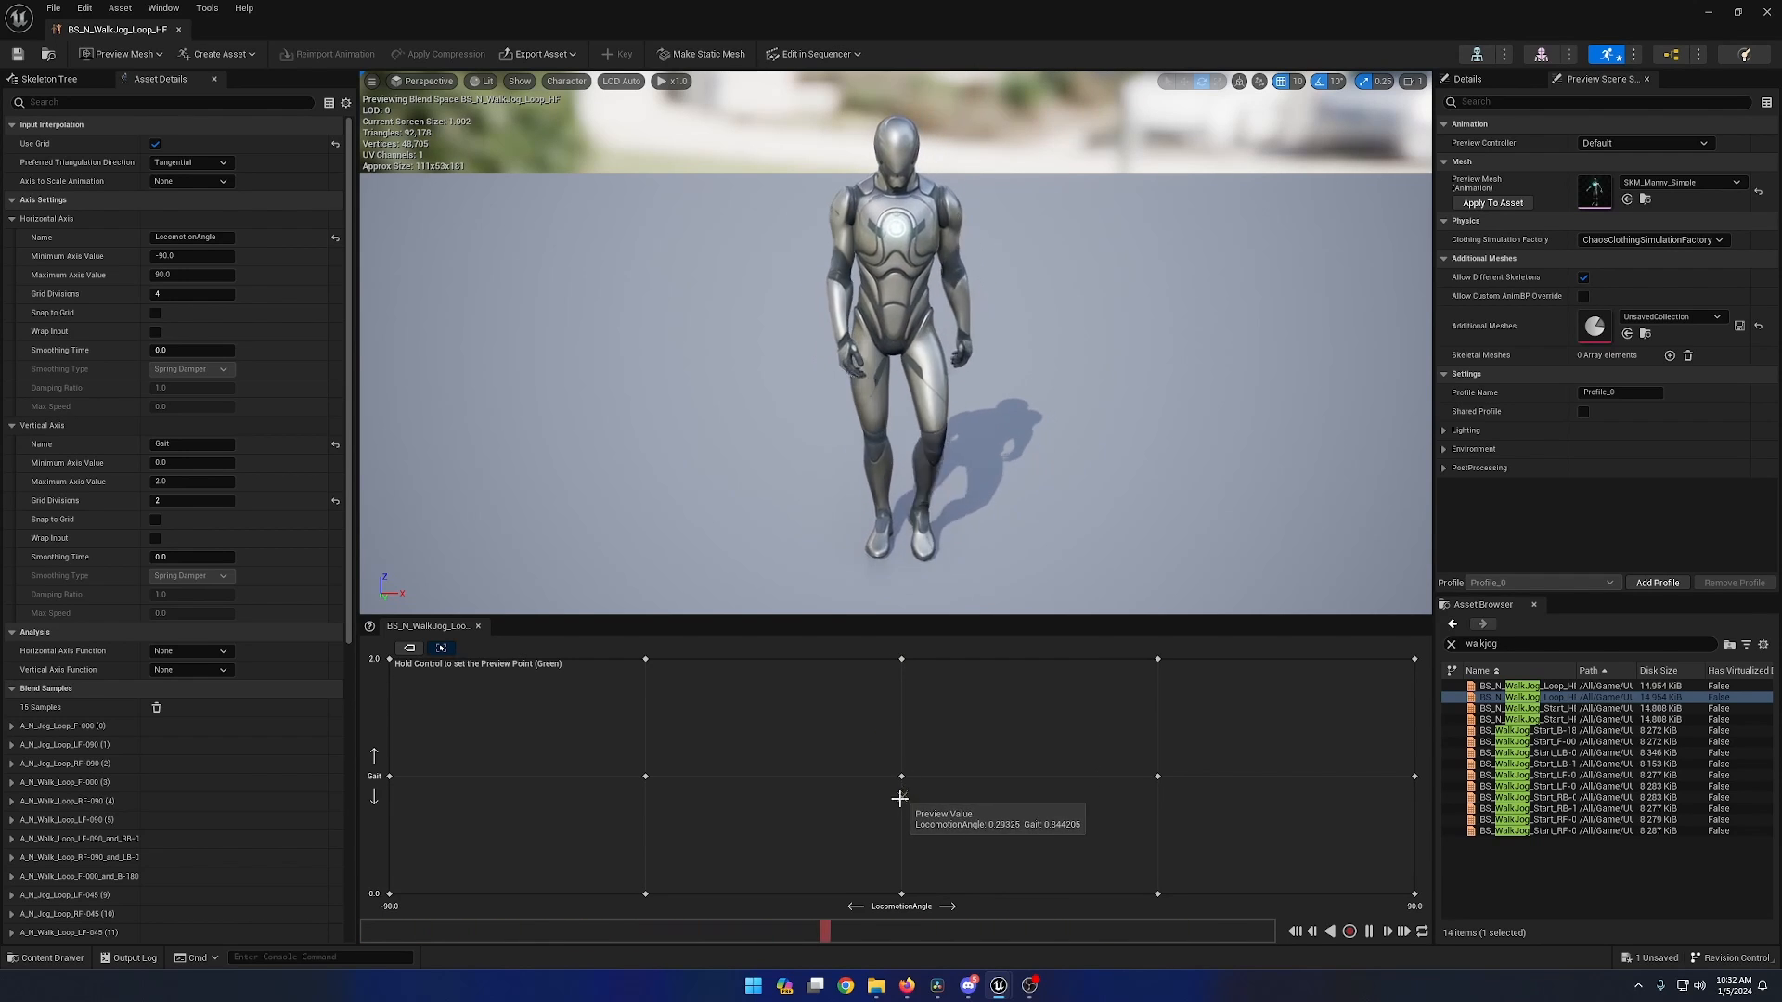
# Preview the walk-jog blend at a leaning-left walk and another locomotion angle
pyautogui.moveTo(900, 798); pyautogui.dragTo(611, 770)
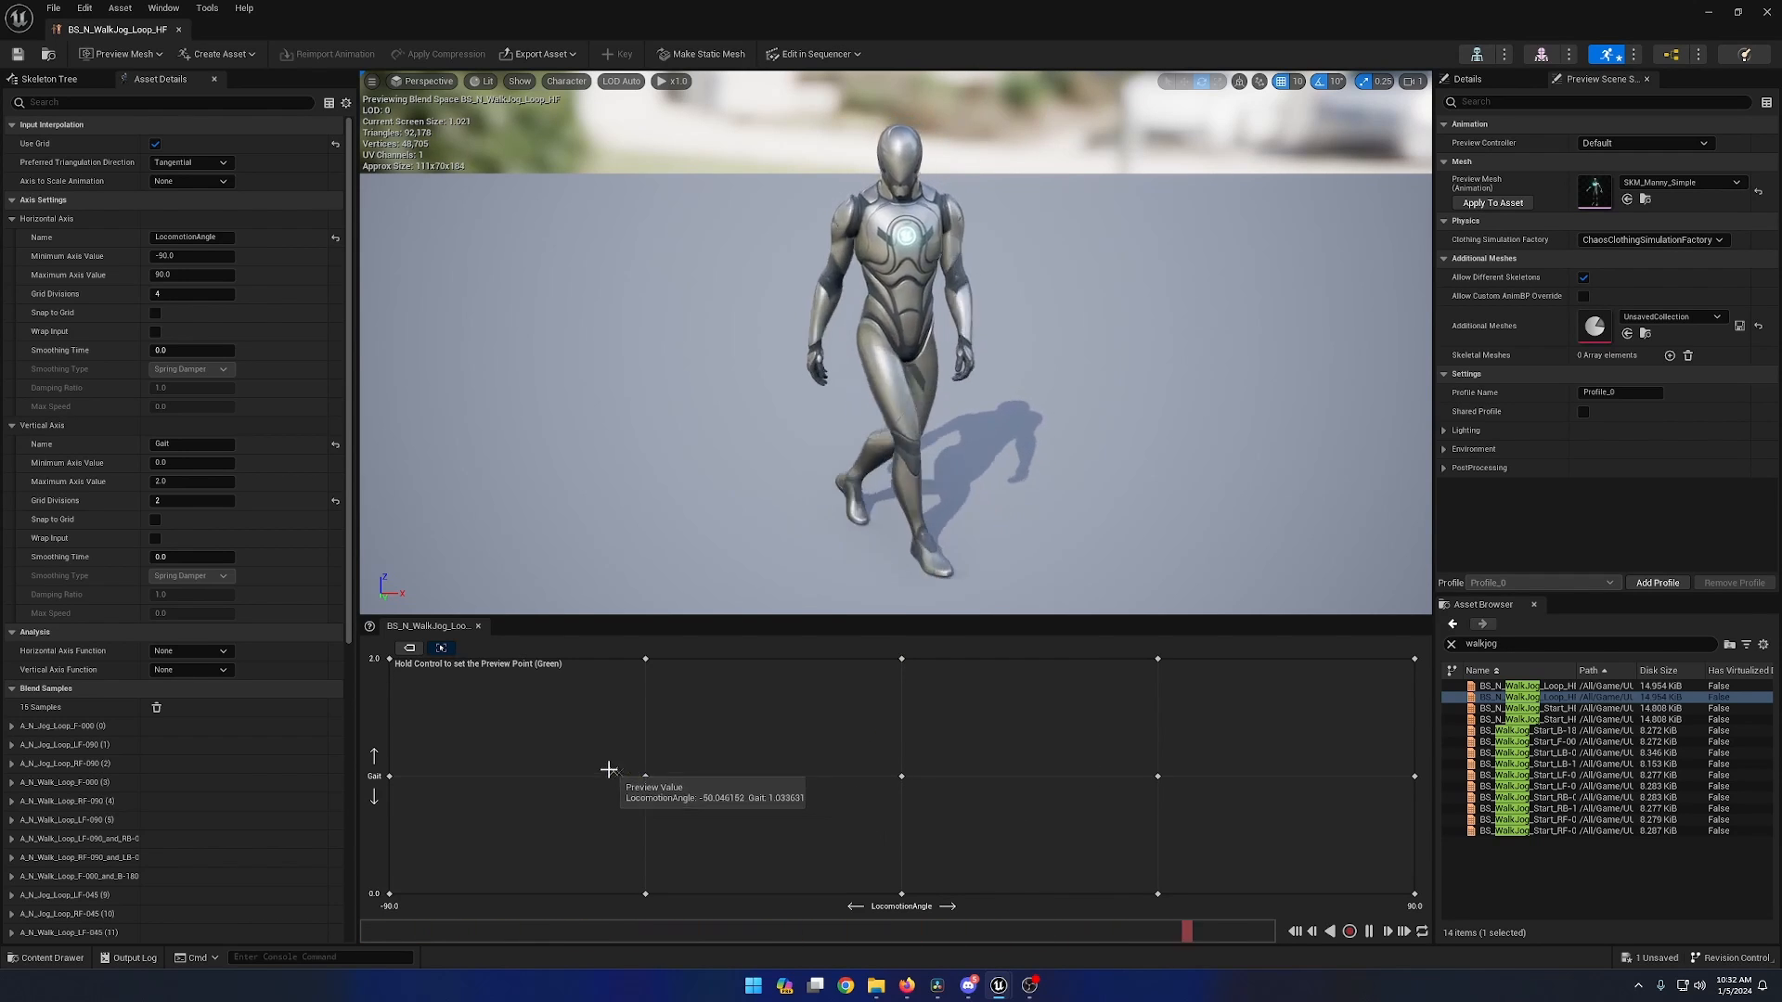
pyautogui.moveTo(611, 769); pyautogui.dragTo(414, 748)
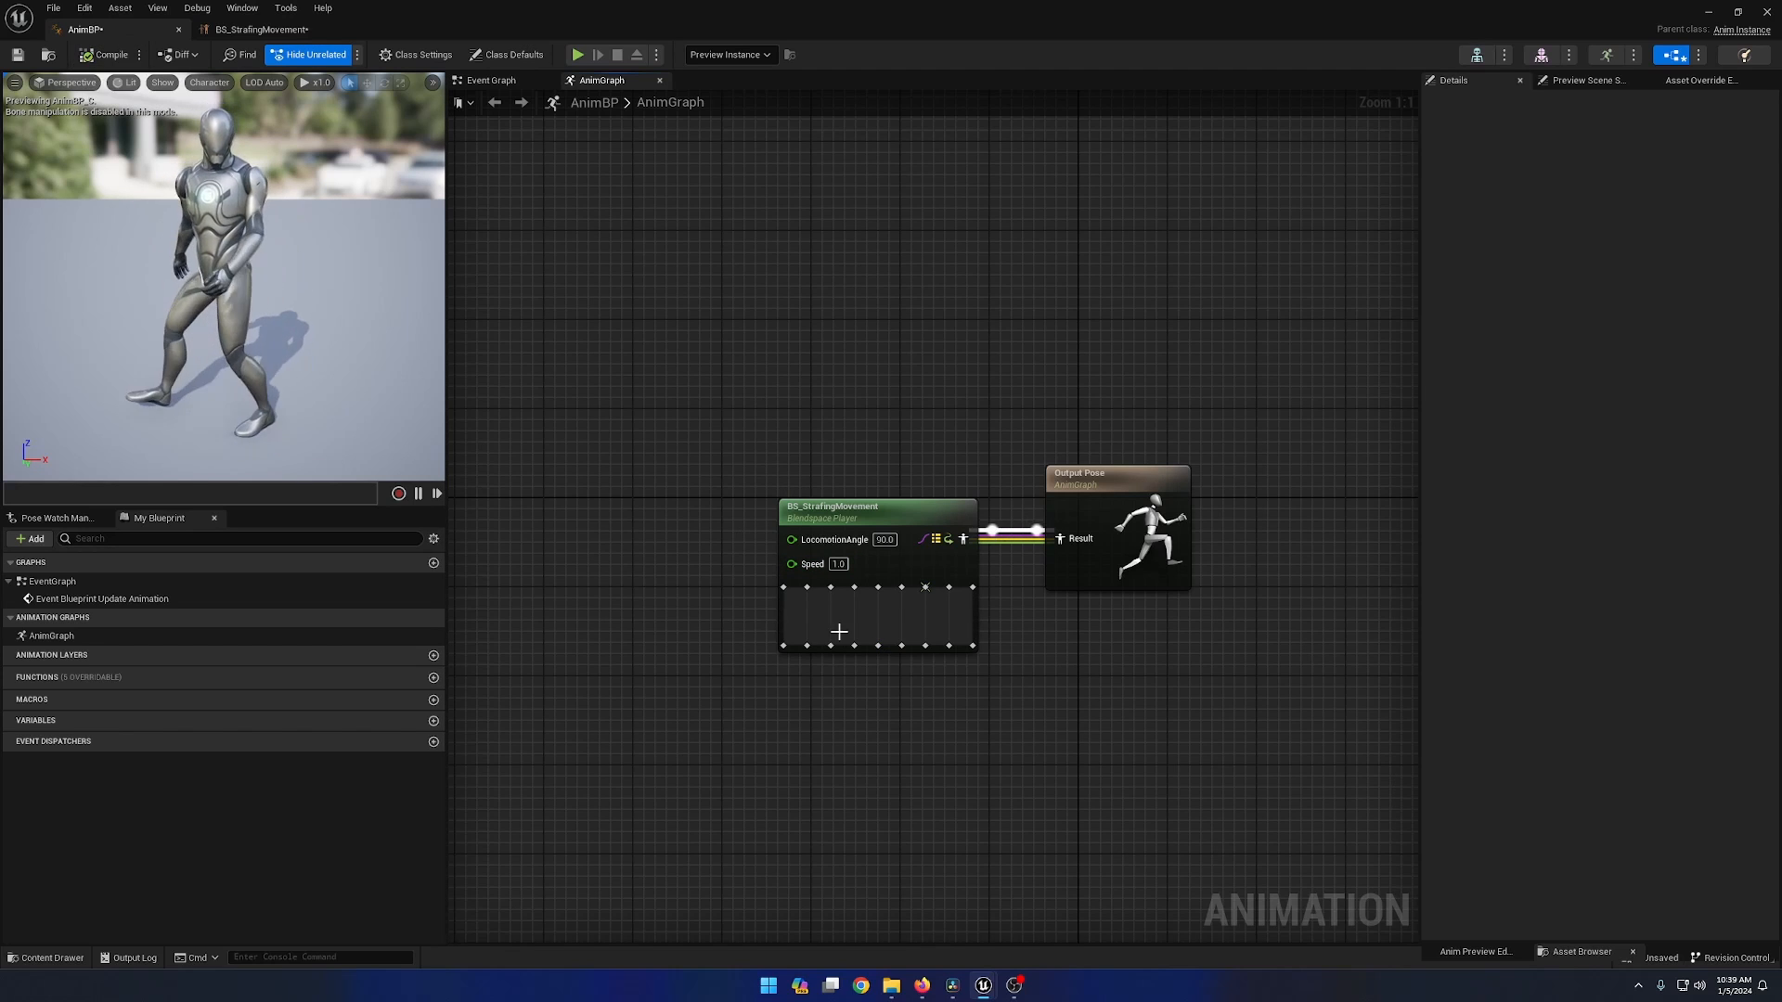
# Set the AO_N_Look aim offset's Yaw to 45.0 and Pitch to 90.0
pyautogui.write('45.0')
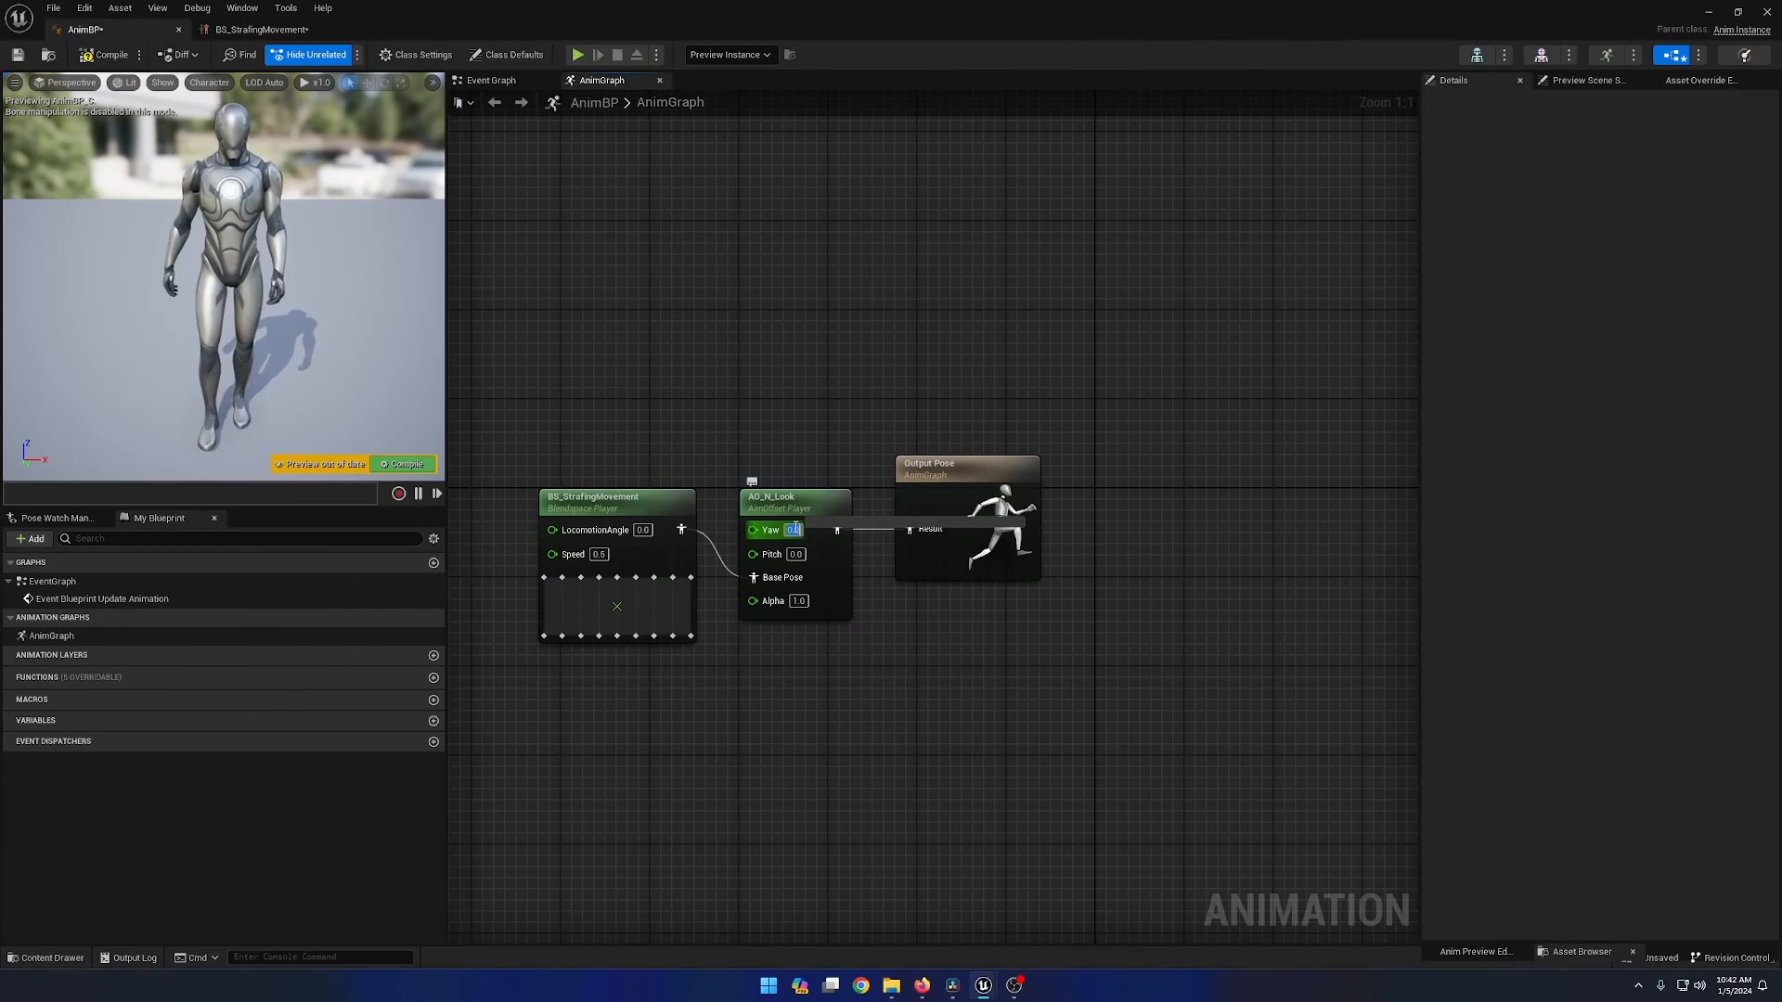
pyautogui.write('45.0')
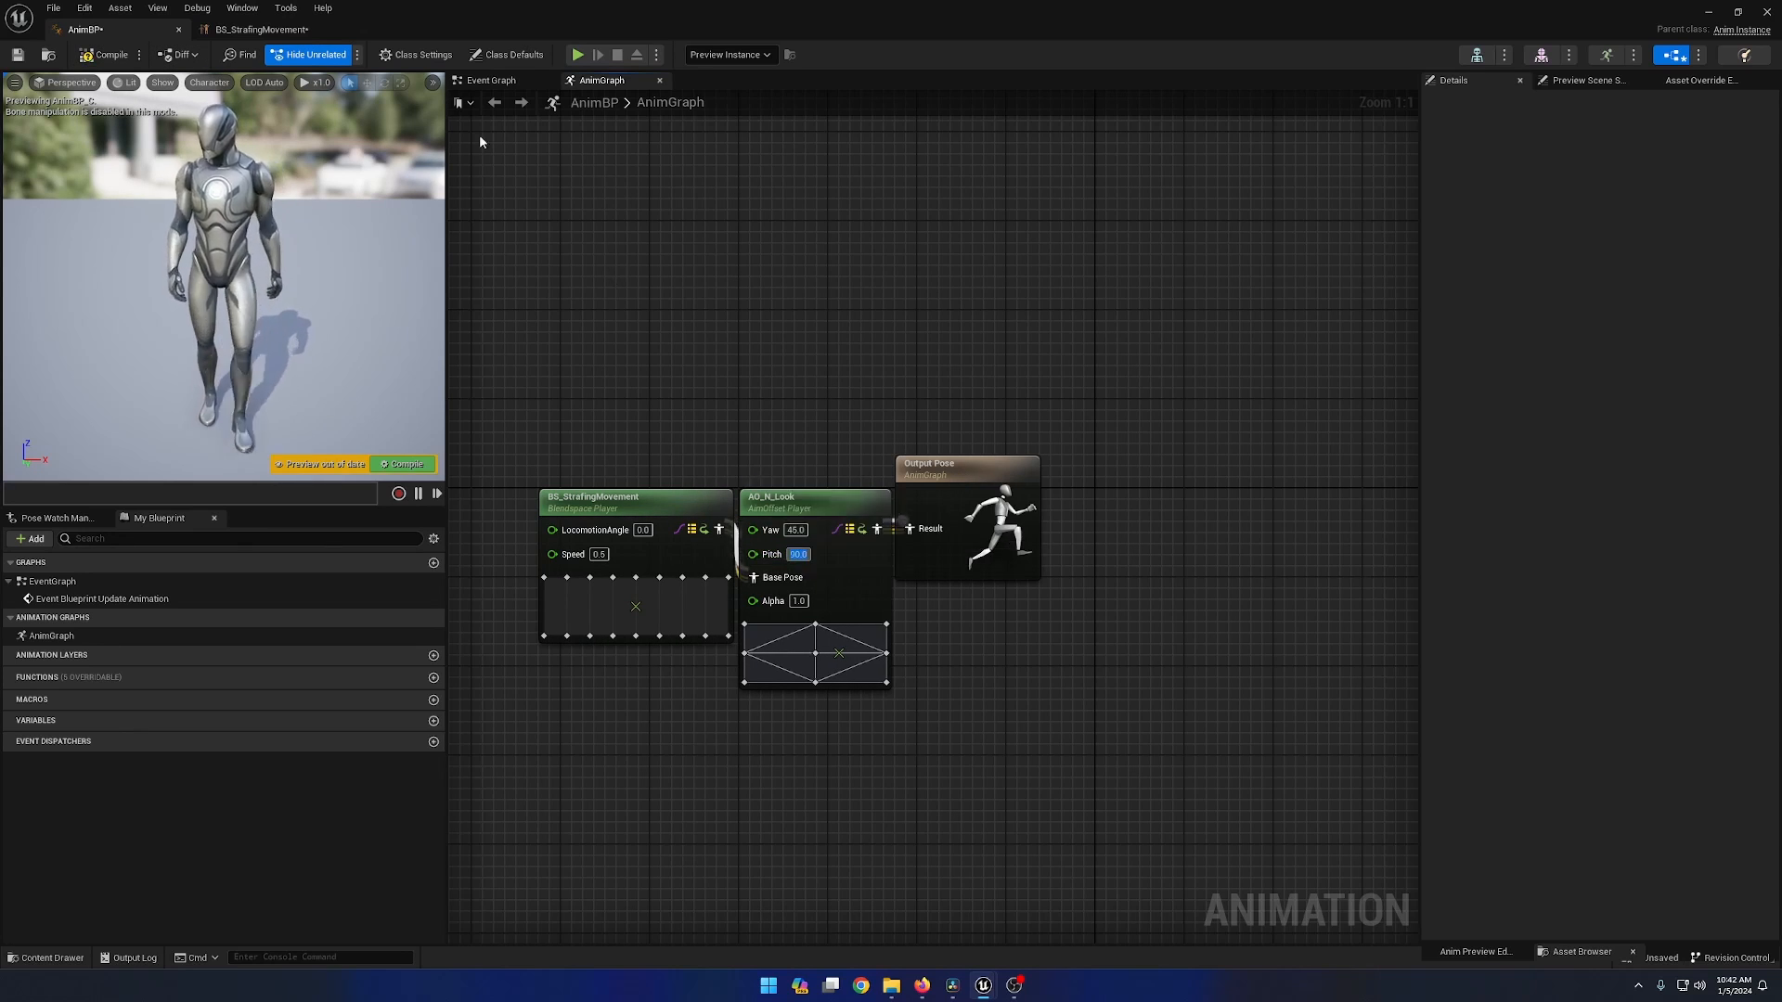
pyautogui.click(400, 464)
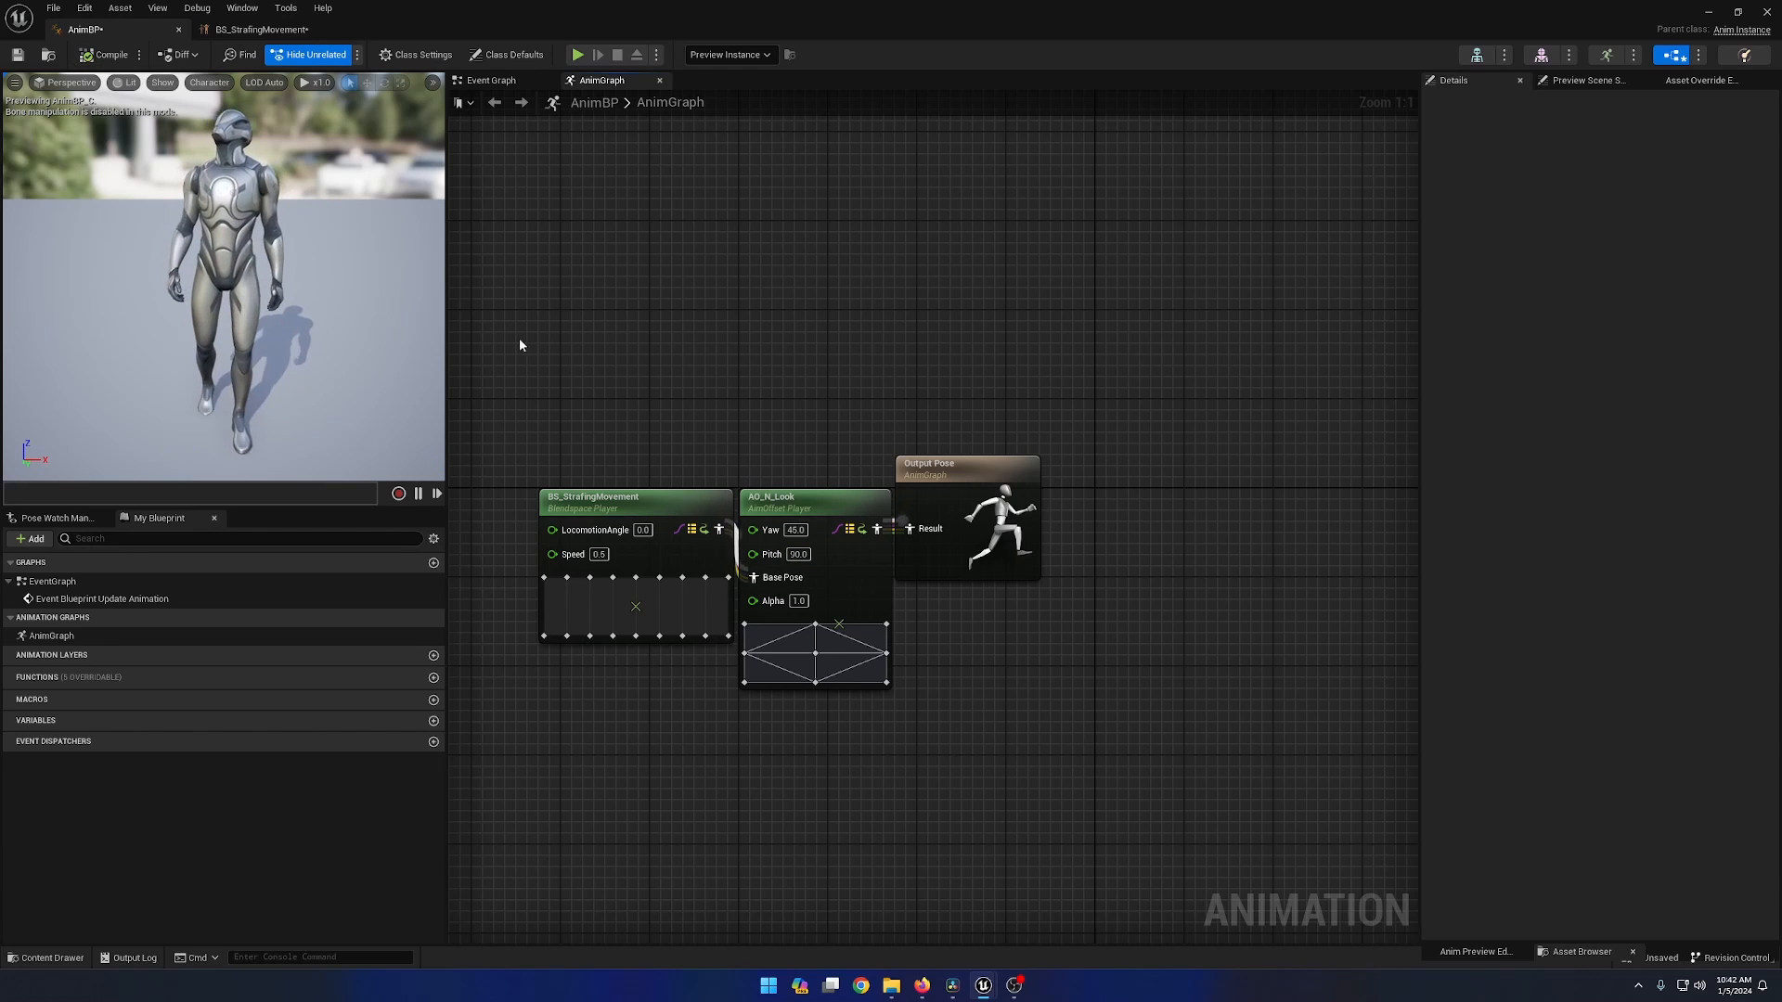
pyautogui.click(795, 553)
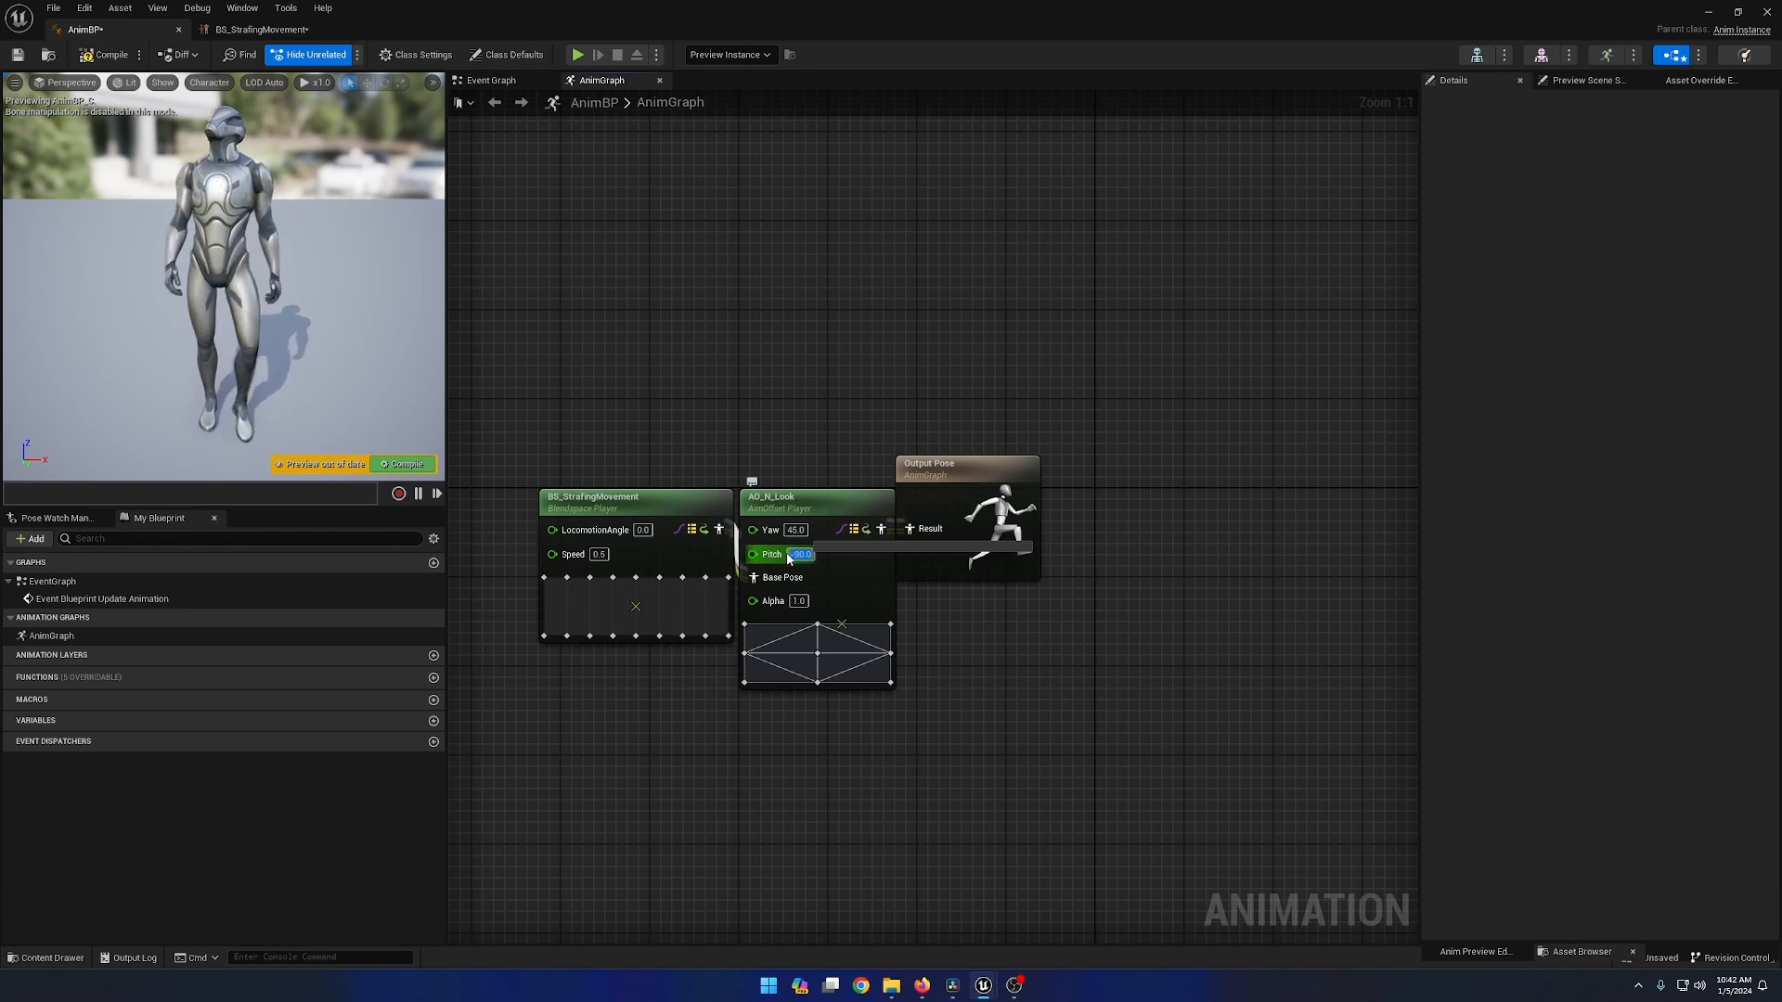
pyautogui.click(793, 530)
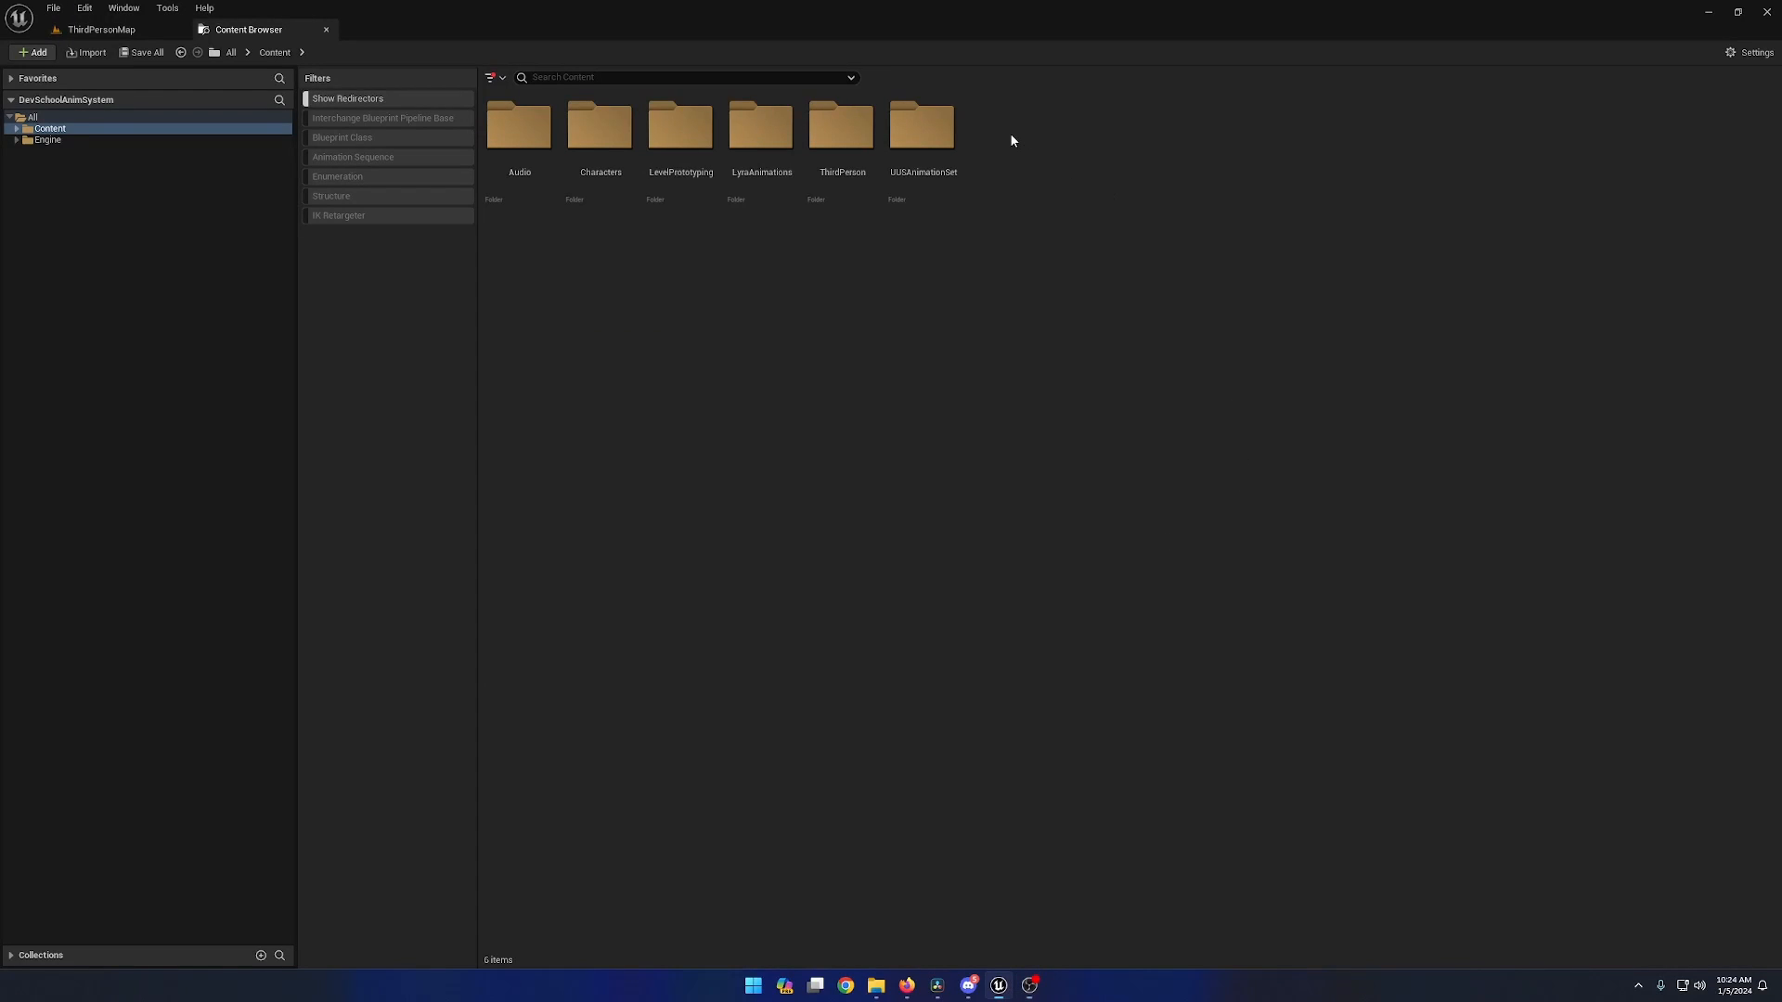
# Create a Blend Space asset in Content, keep the name BlendSpace, and open it
pyautogui.rightClick(1012, 140)
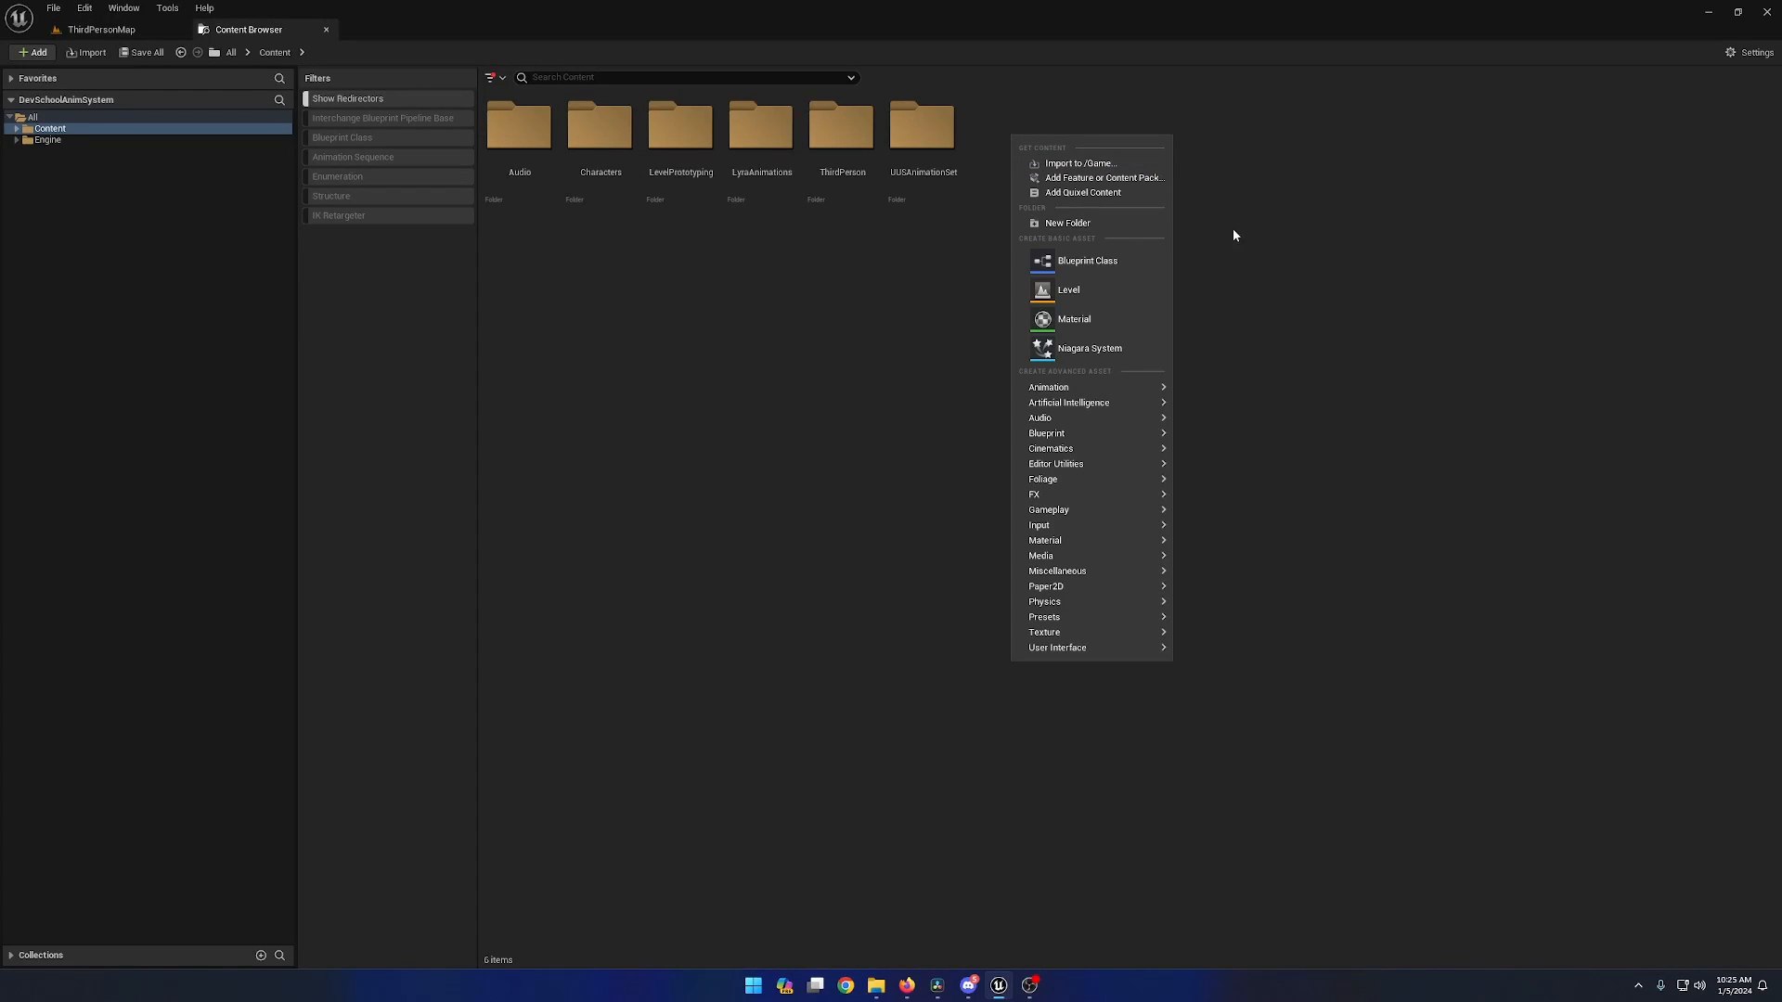
pyautogui.moveTo(1046, 386)
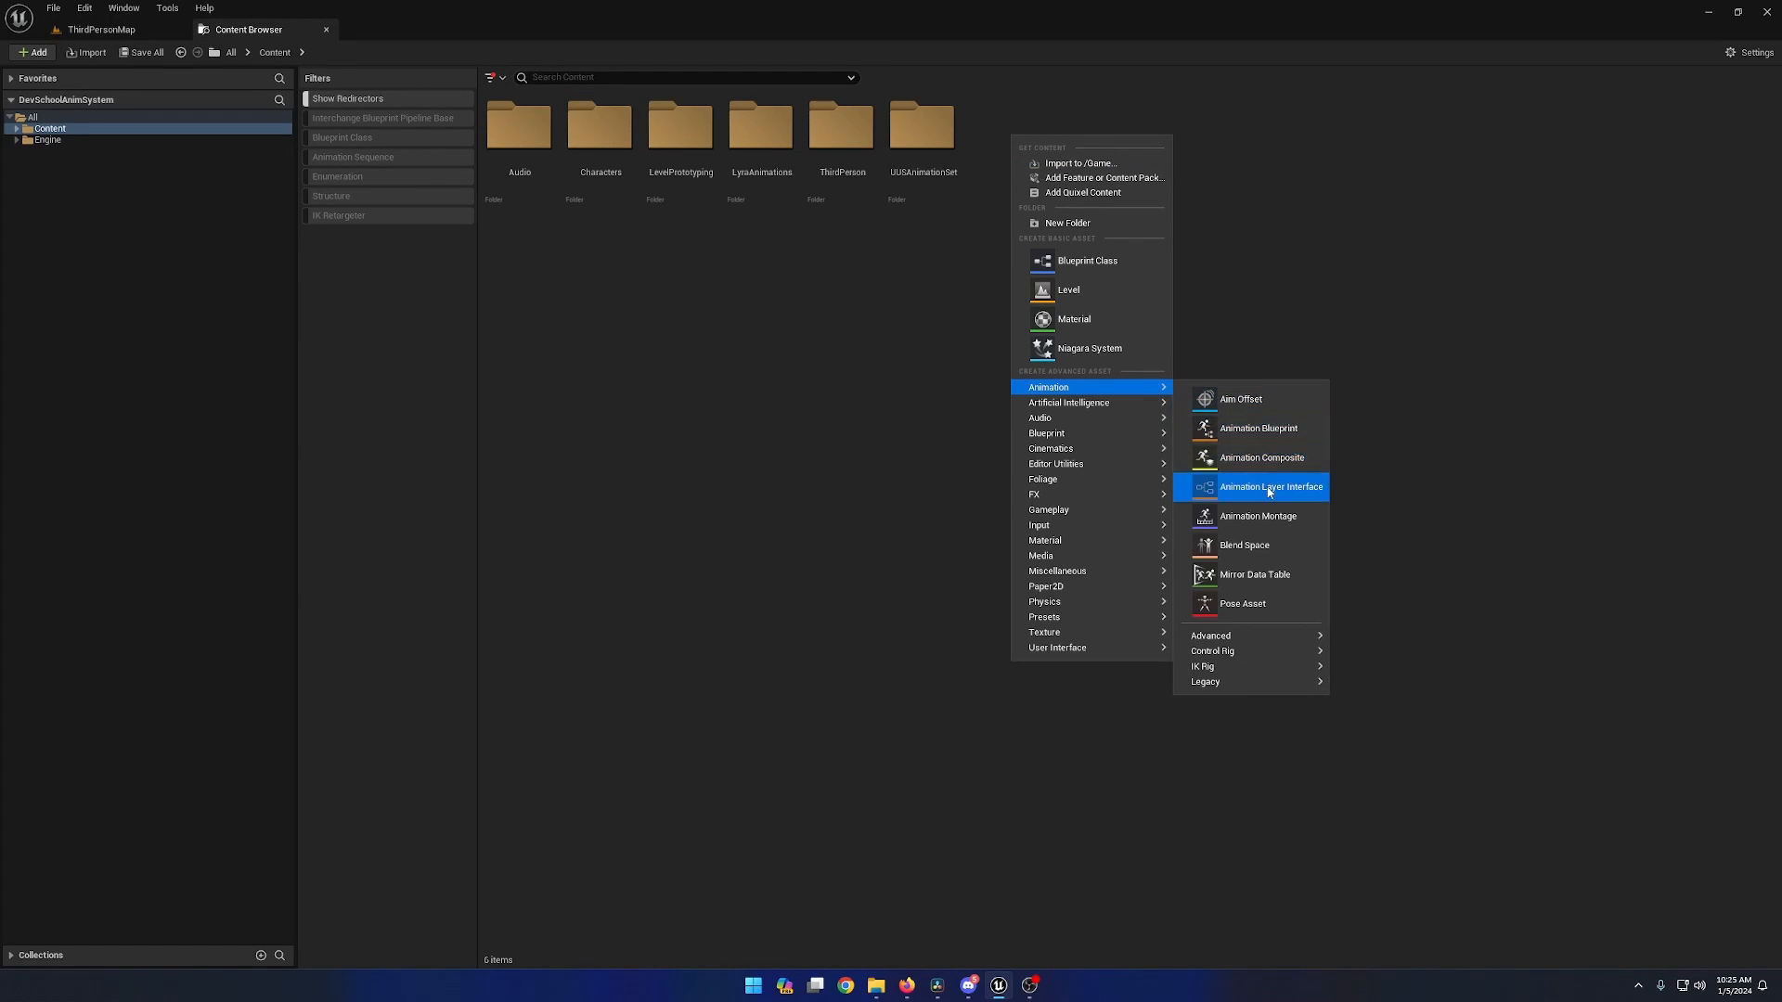
pyautogui.click(1270, 486)
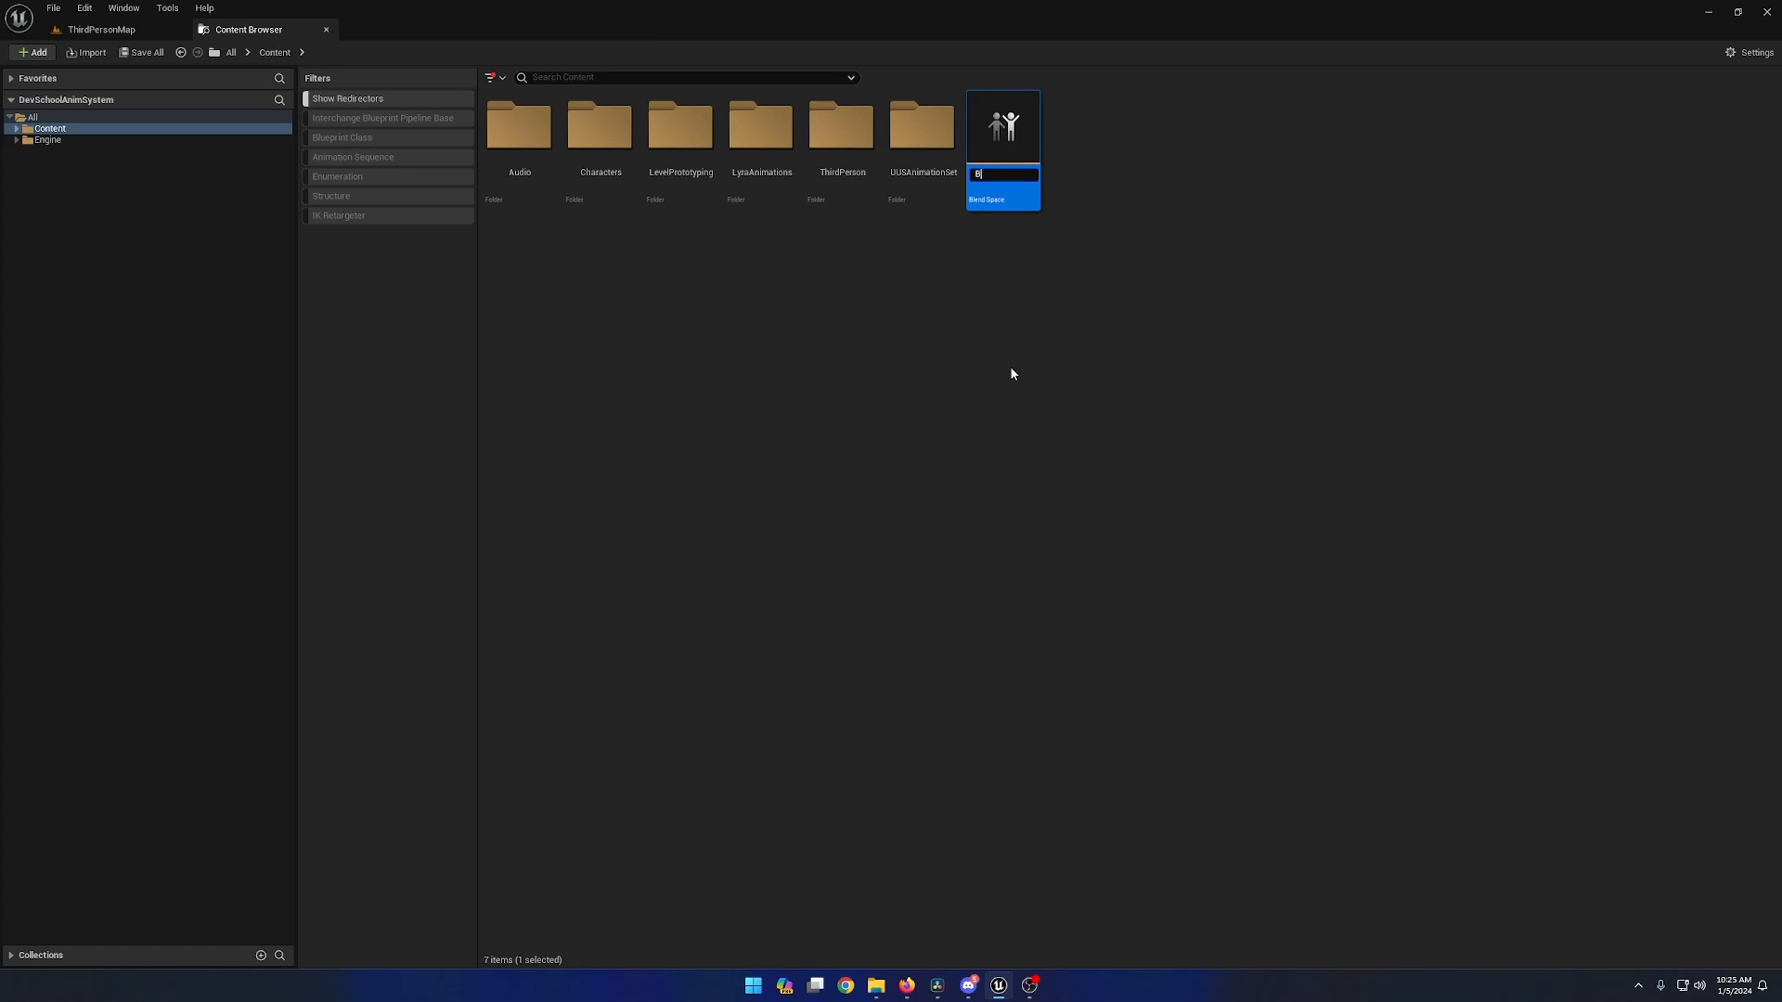
pyautogui.press('enter')
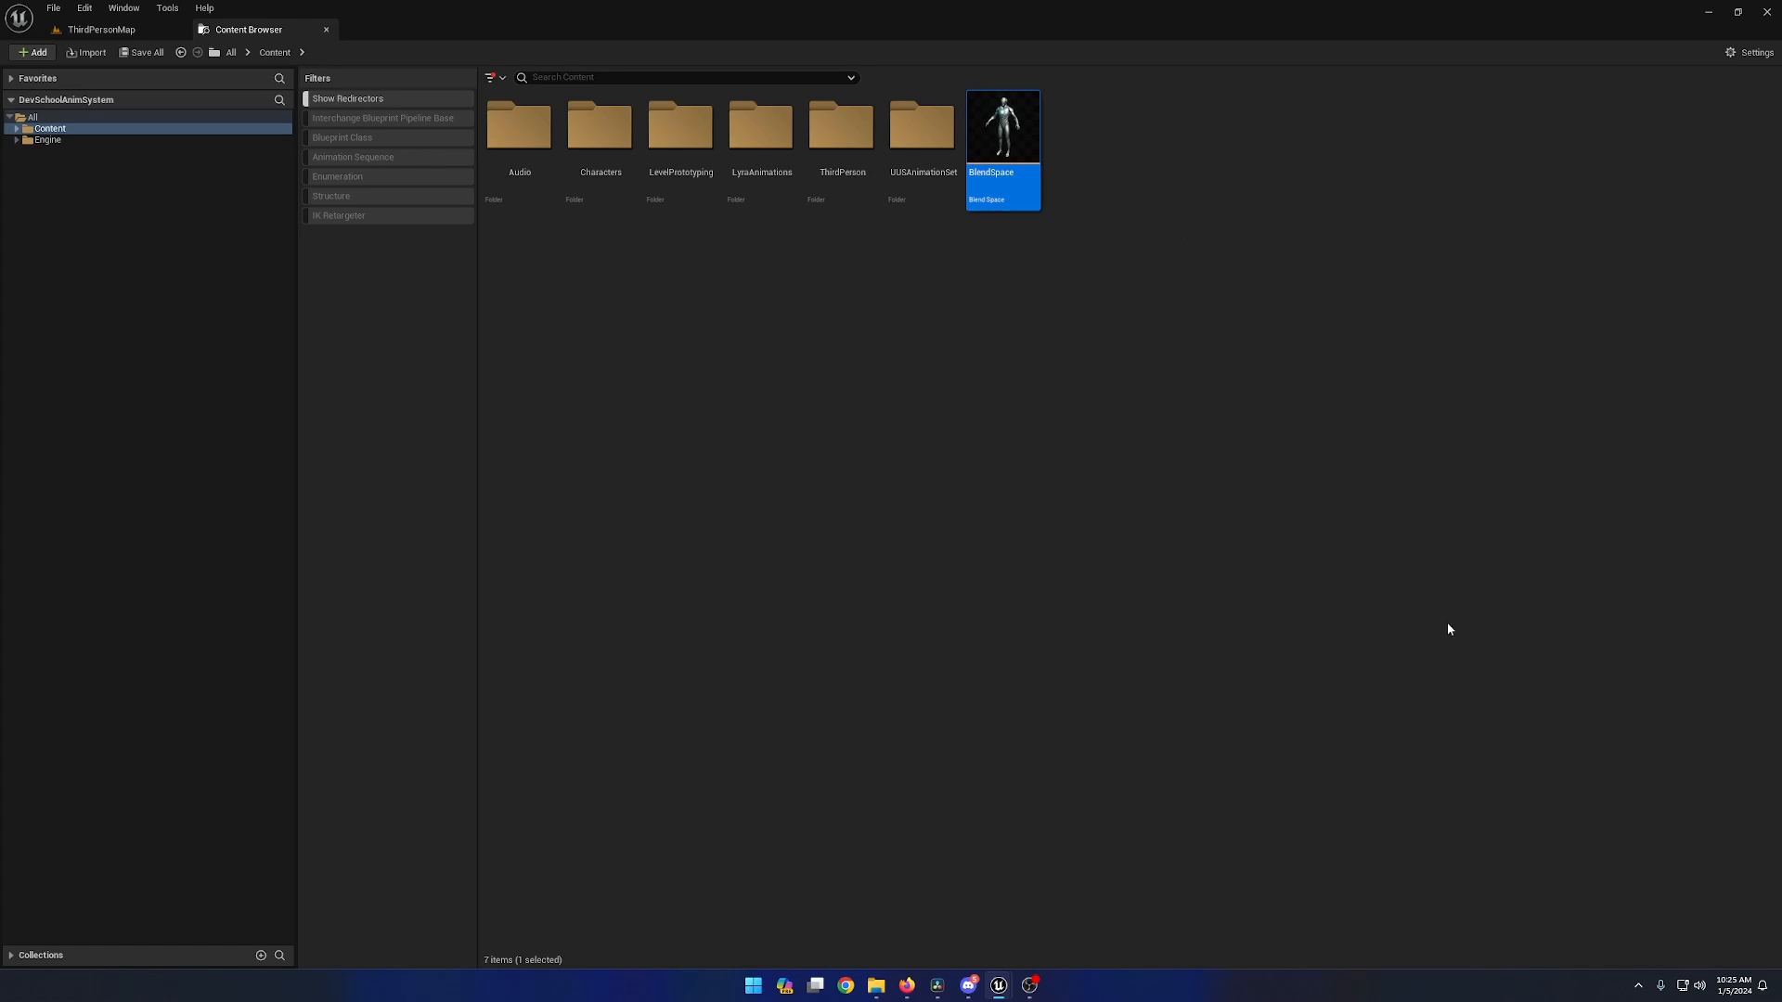
pyautogui.doubleClick(1002, 125)
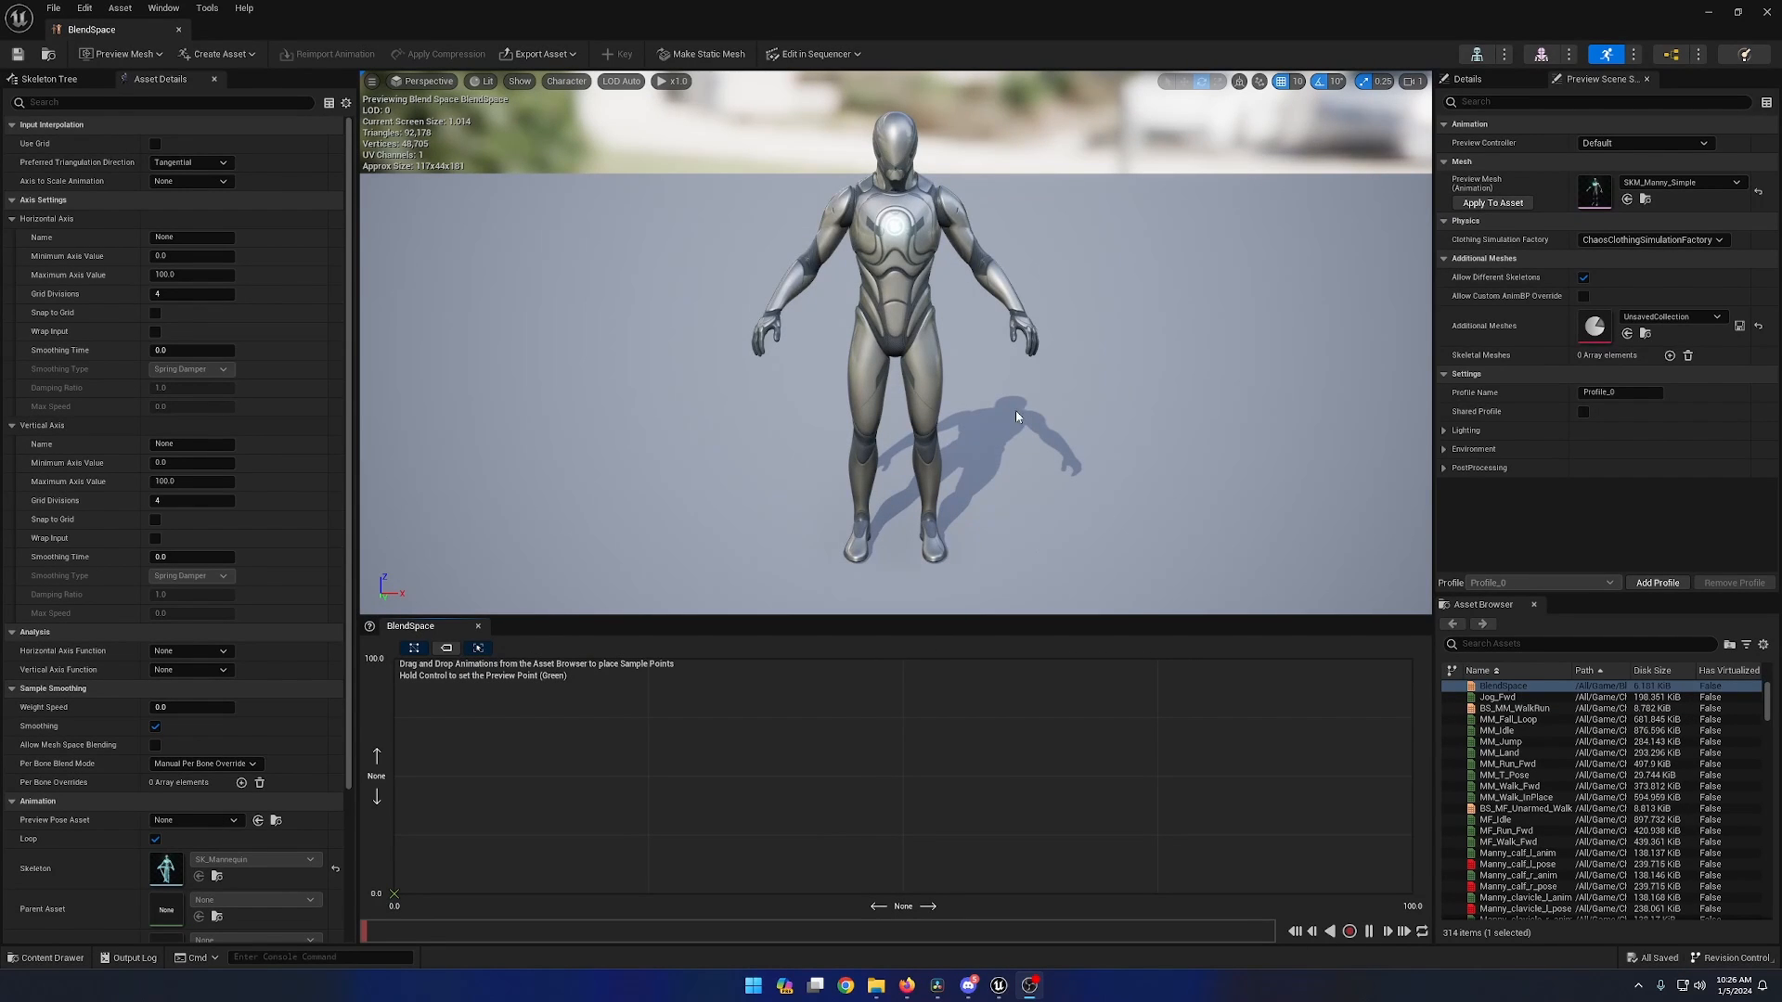
pyautogui.moveTo(664, 256)
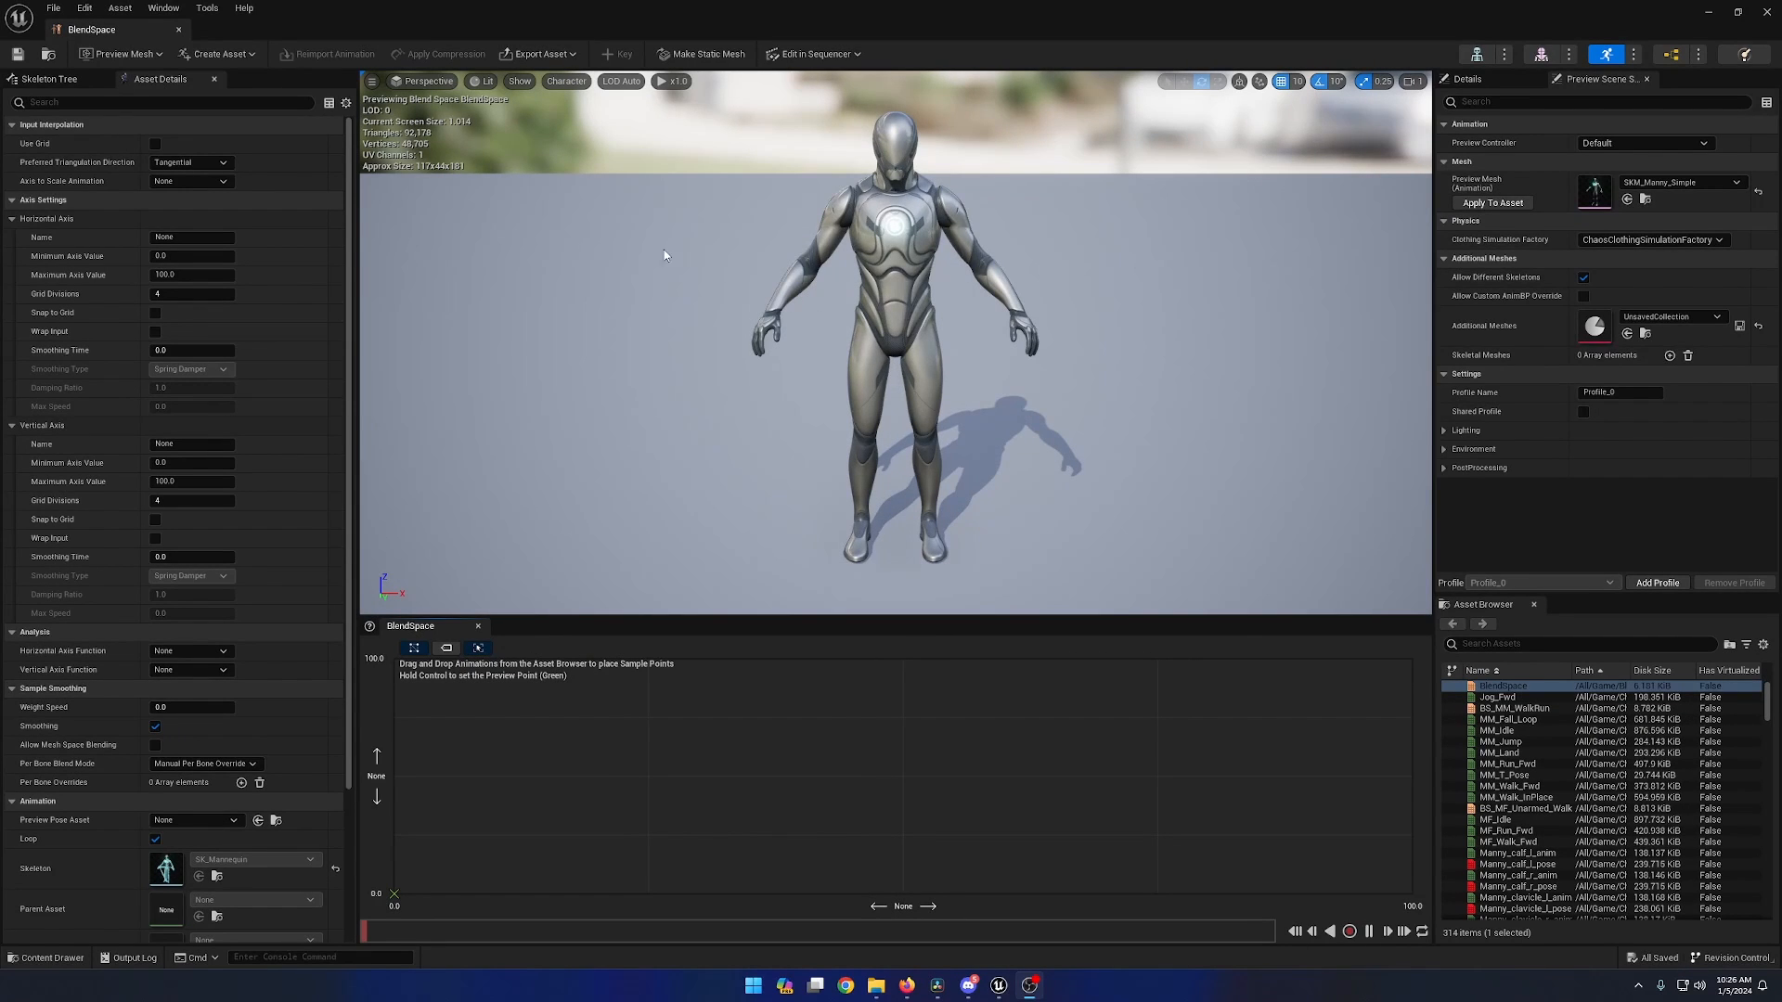
pyautogui.moveTo(466, 471)
pyautogui.write('5')
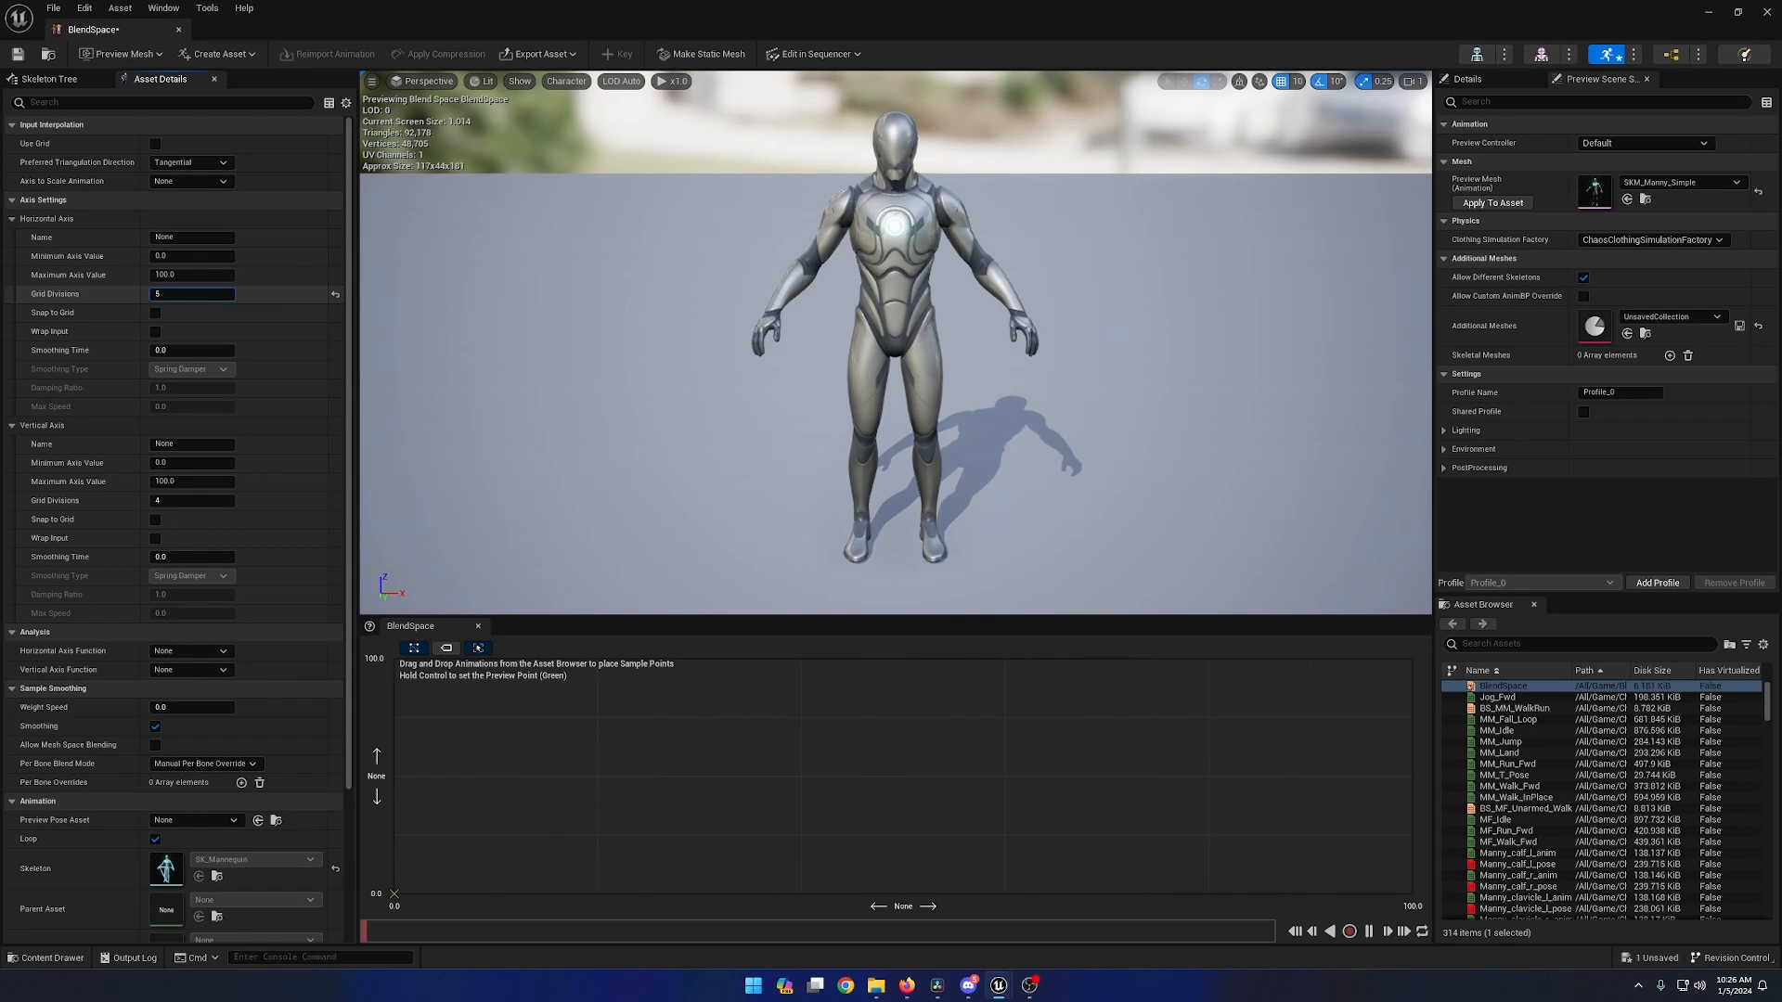
# Give BlendSpace 9 horizontal grid divisions and toggle Snap to Grid on that axis
pyautogui.write('9')
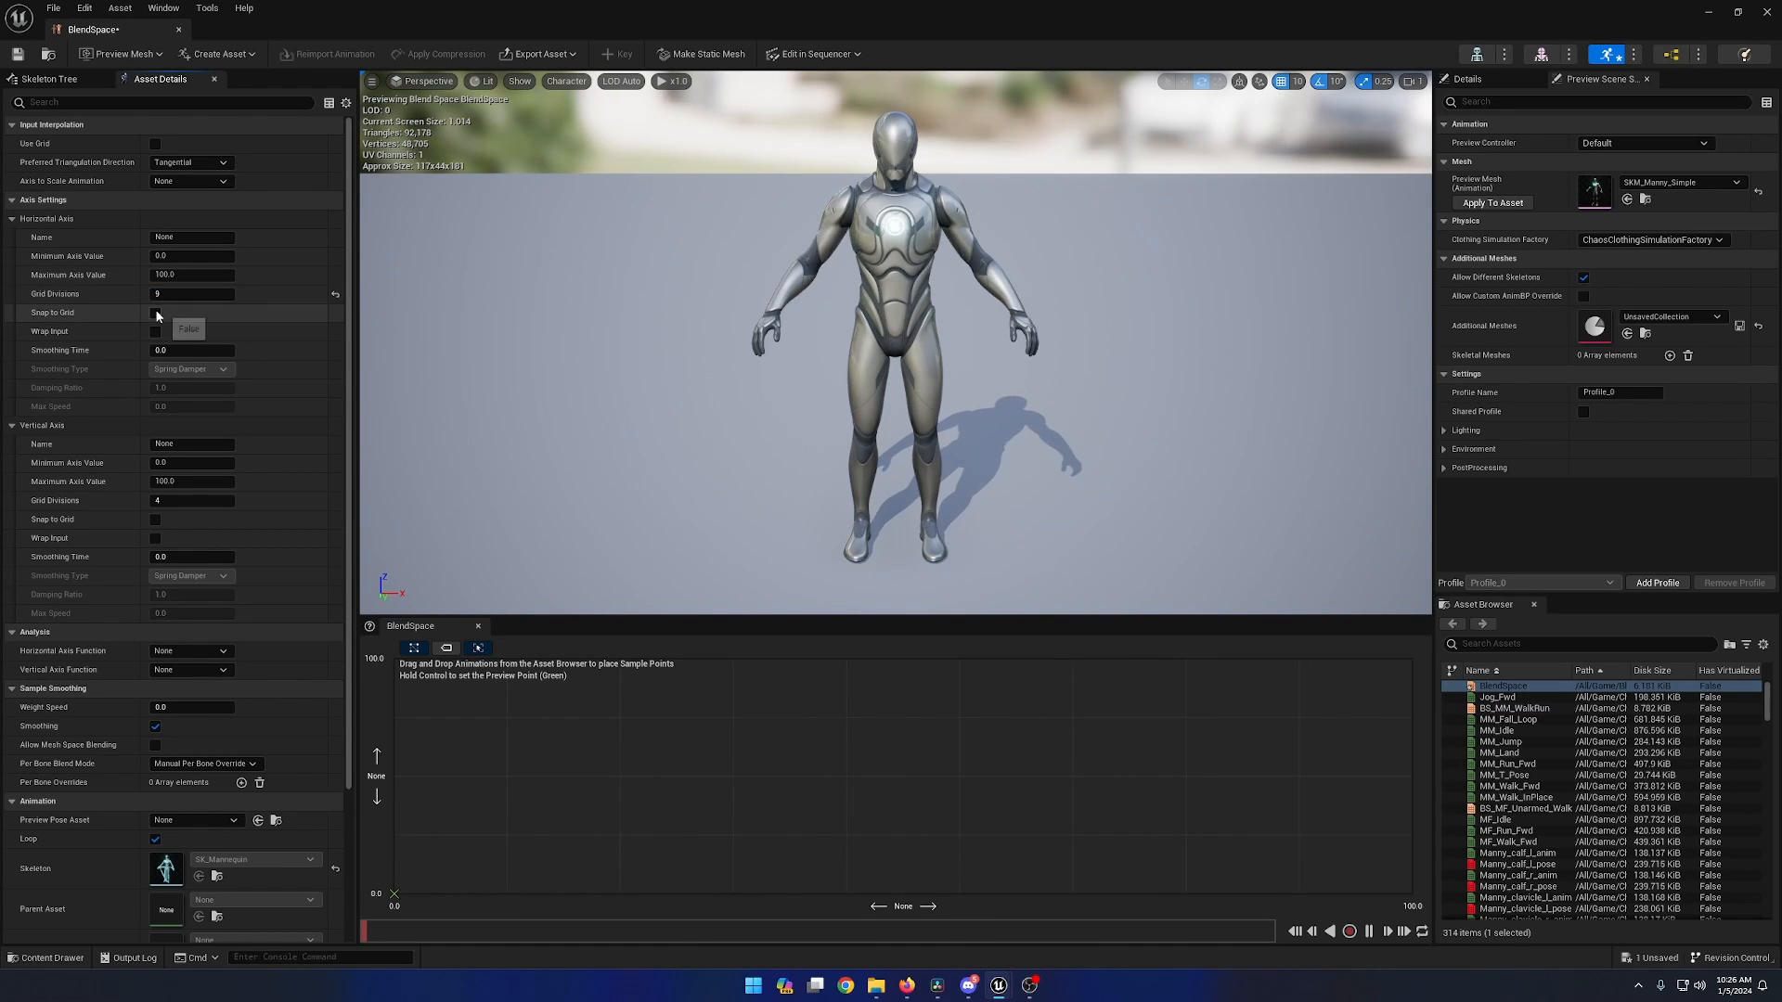
pyautogui.click(156, 312)
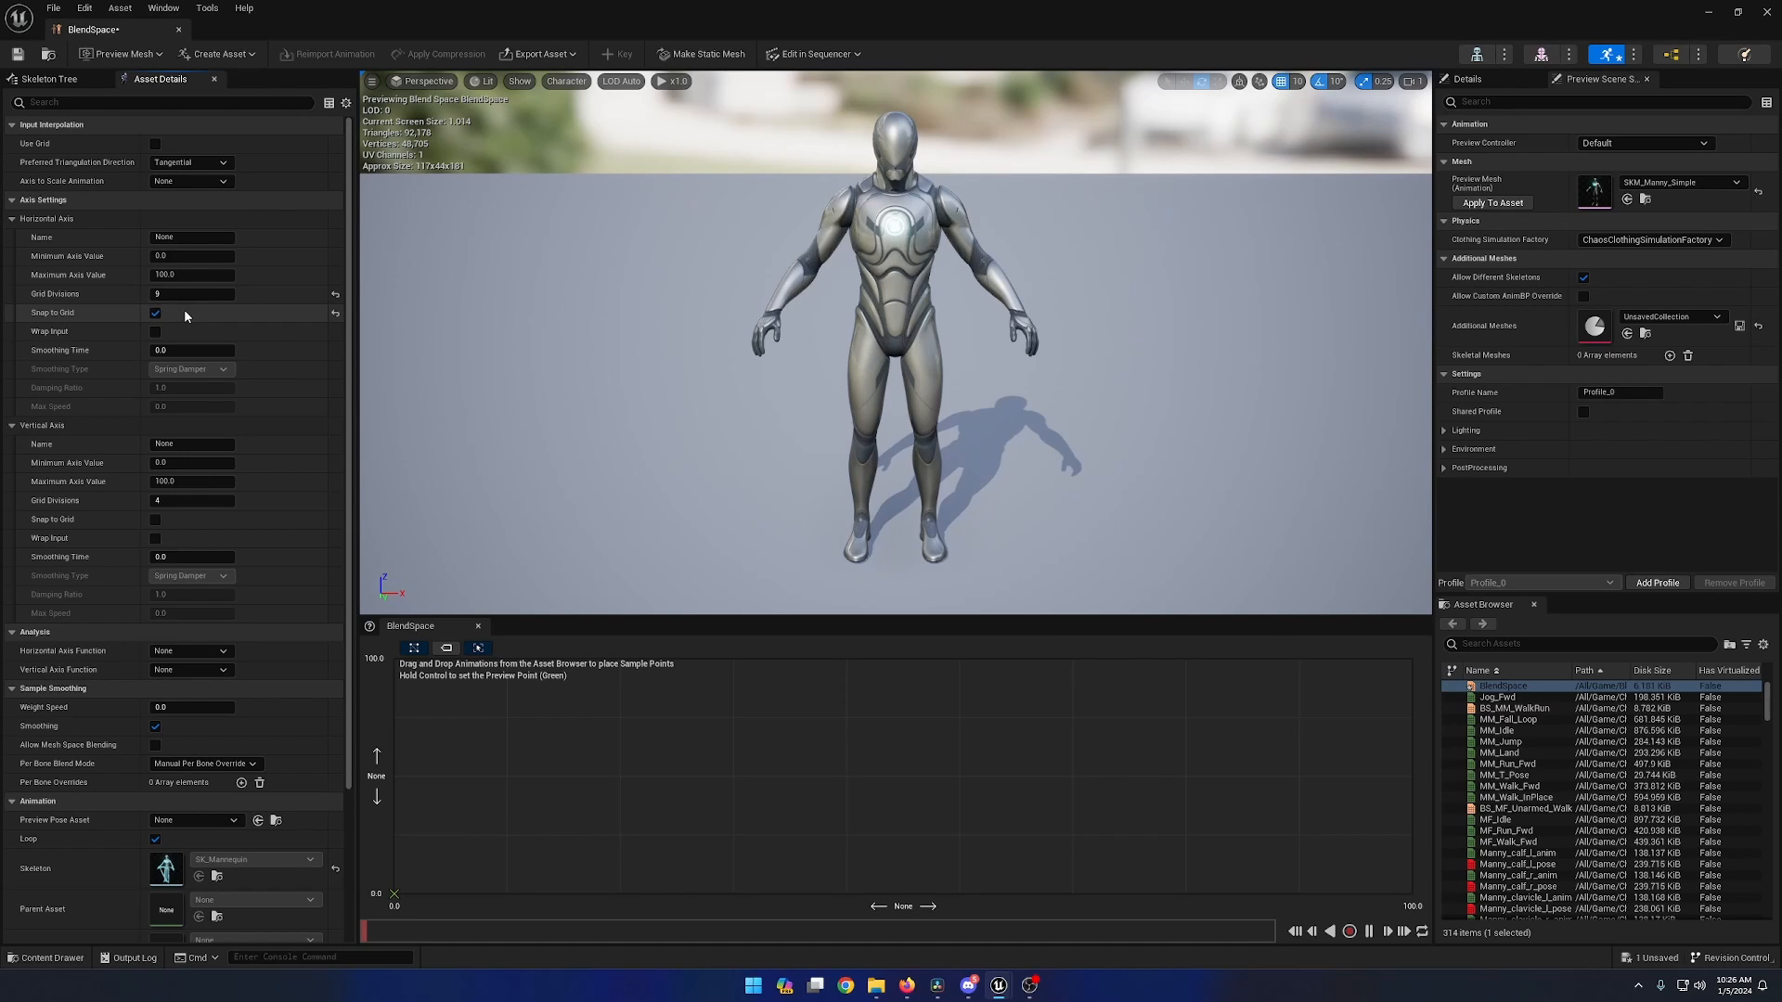
pyautogui.click(156, 313)
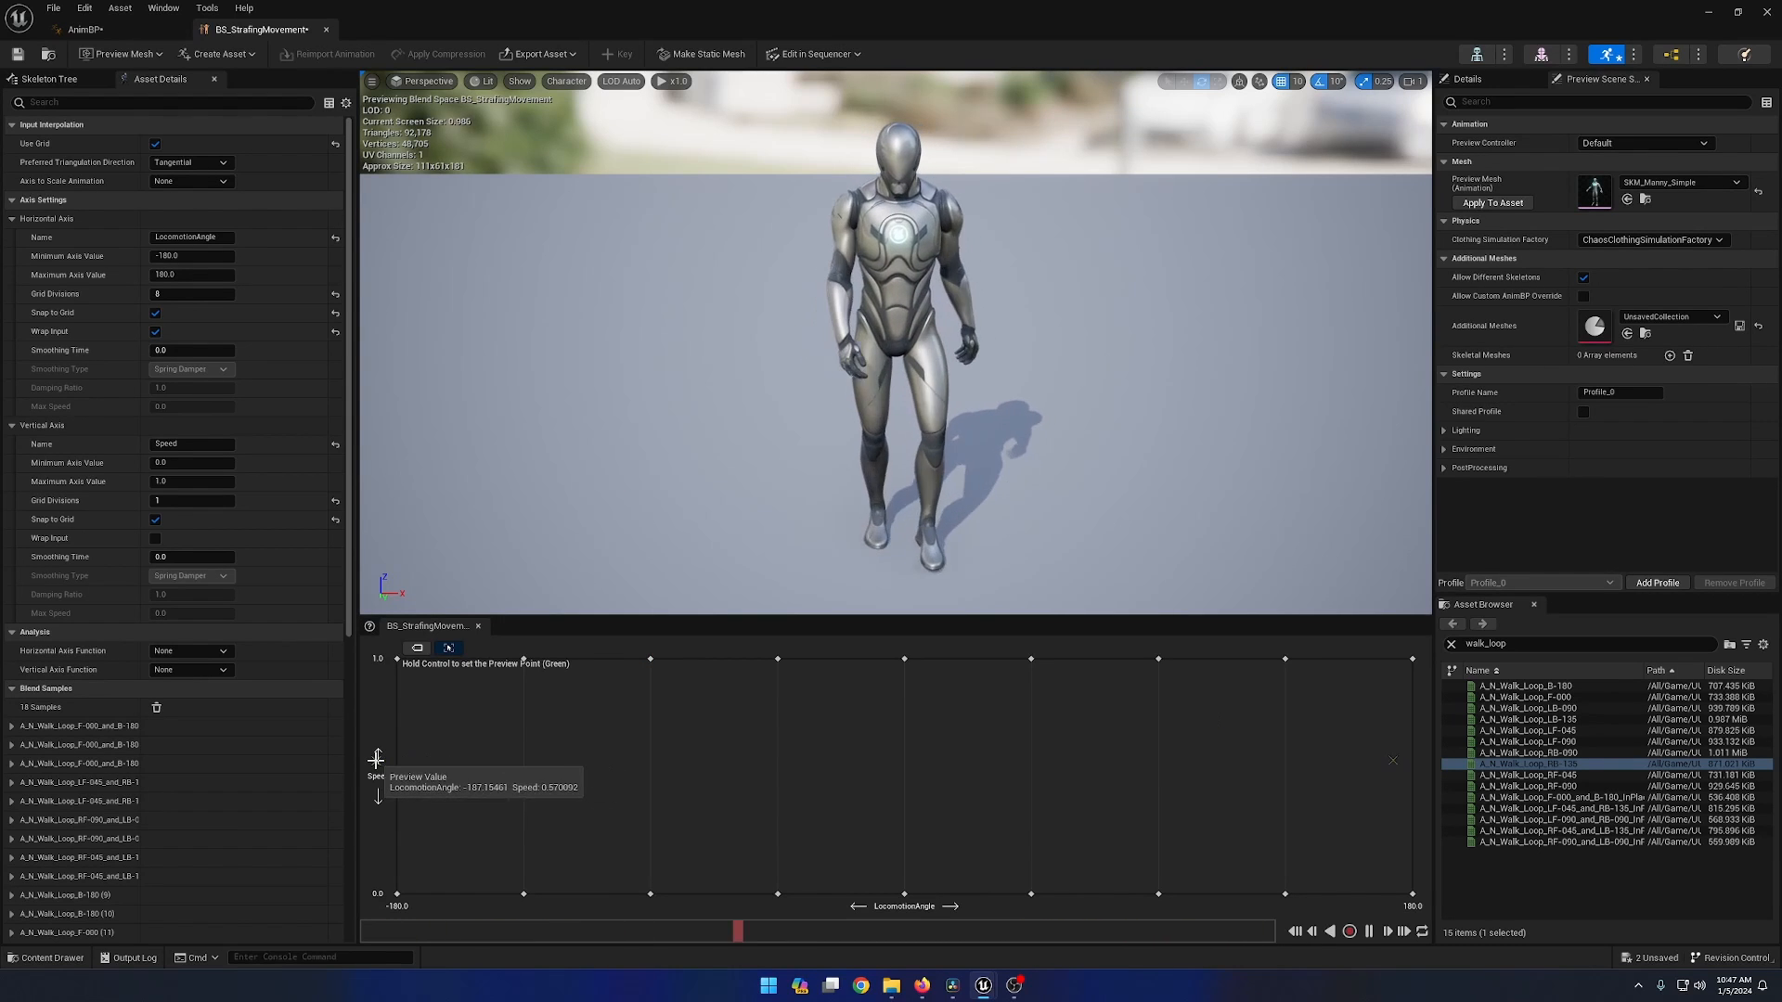
# Move the BS_StrafingMovement preview point to view the strafing blend at another angle
pyautogui.moveTo(375, 759); pyautogui.dragTo(653, 801)
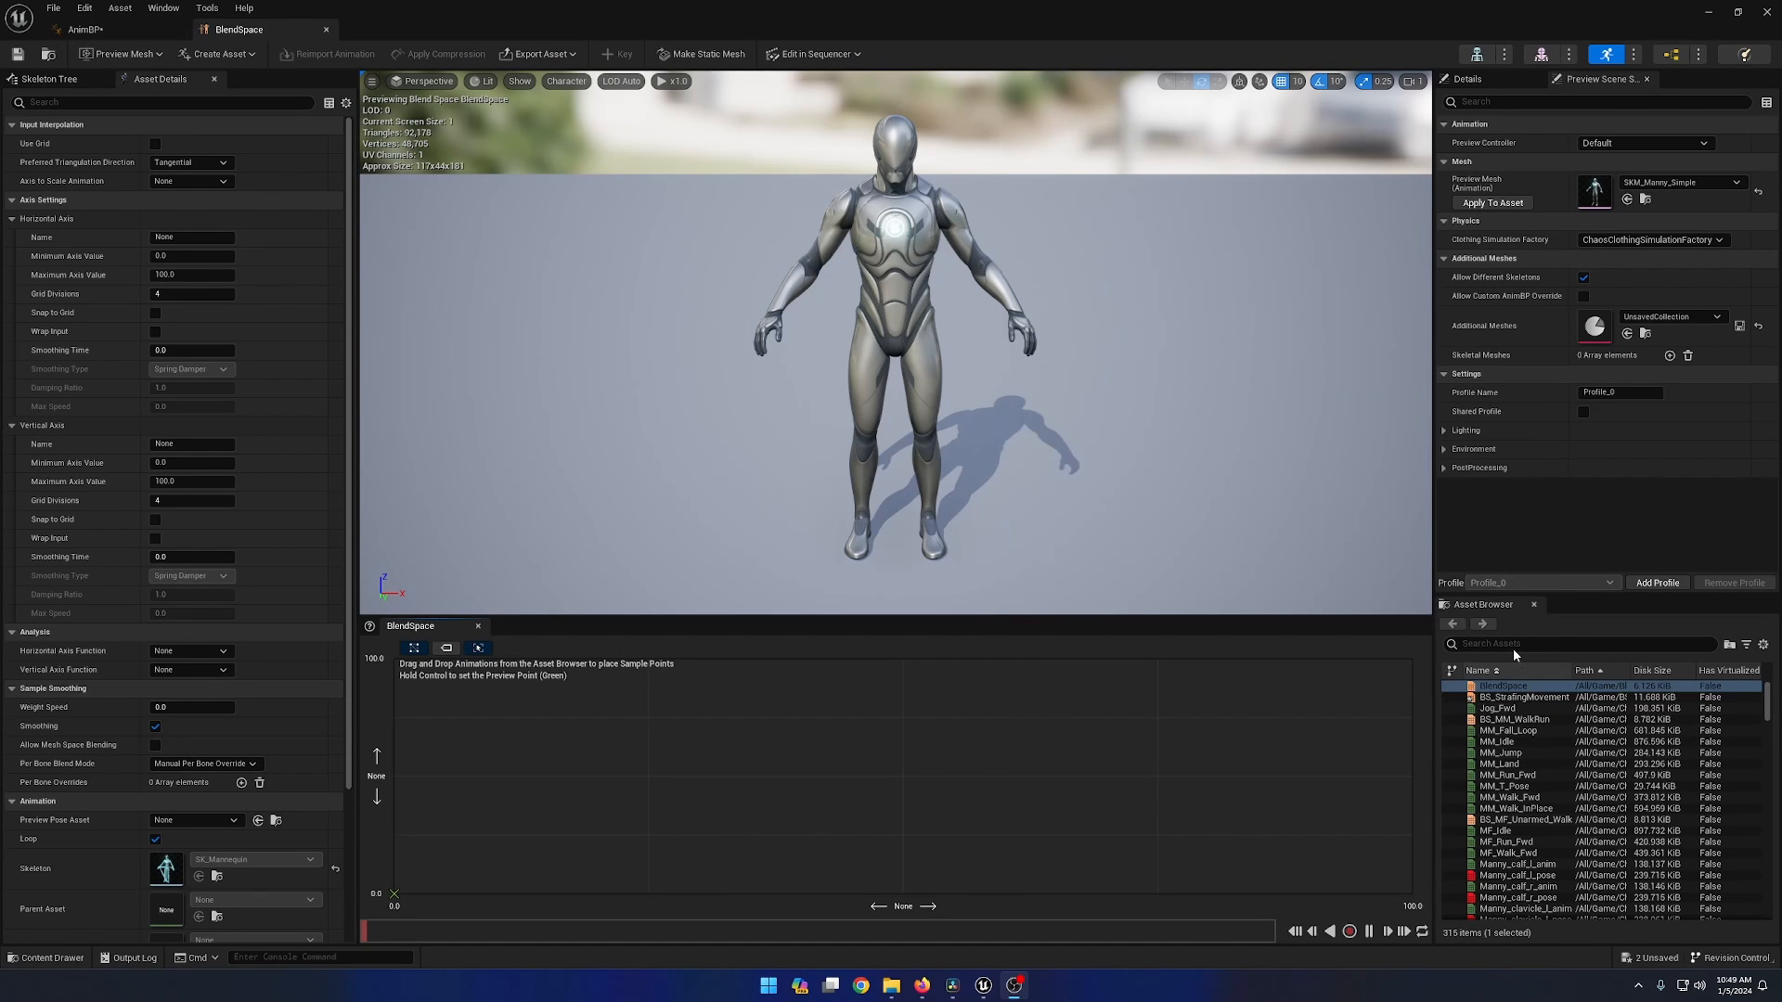
pyautogui.moveTo(1516, 818)
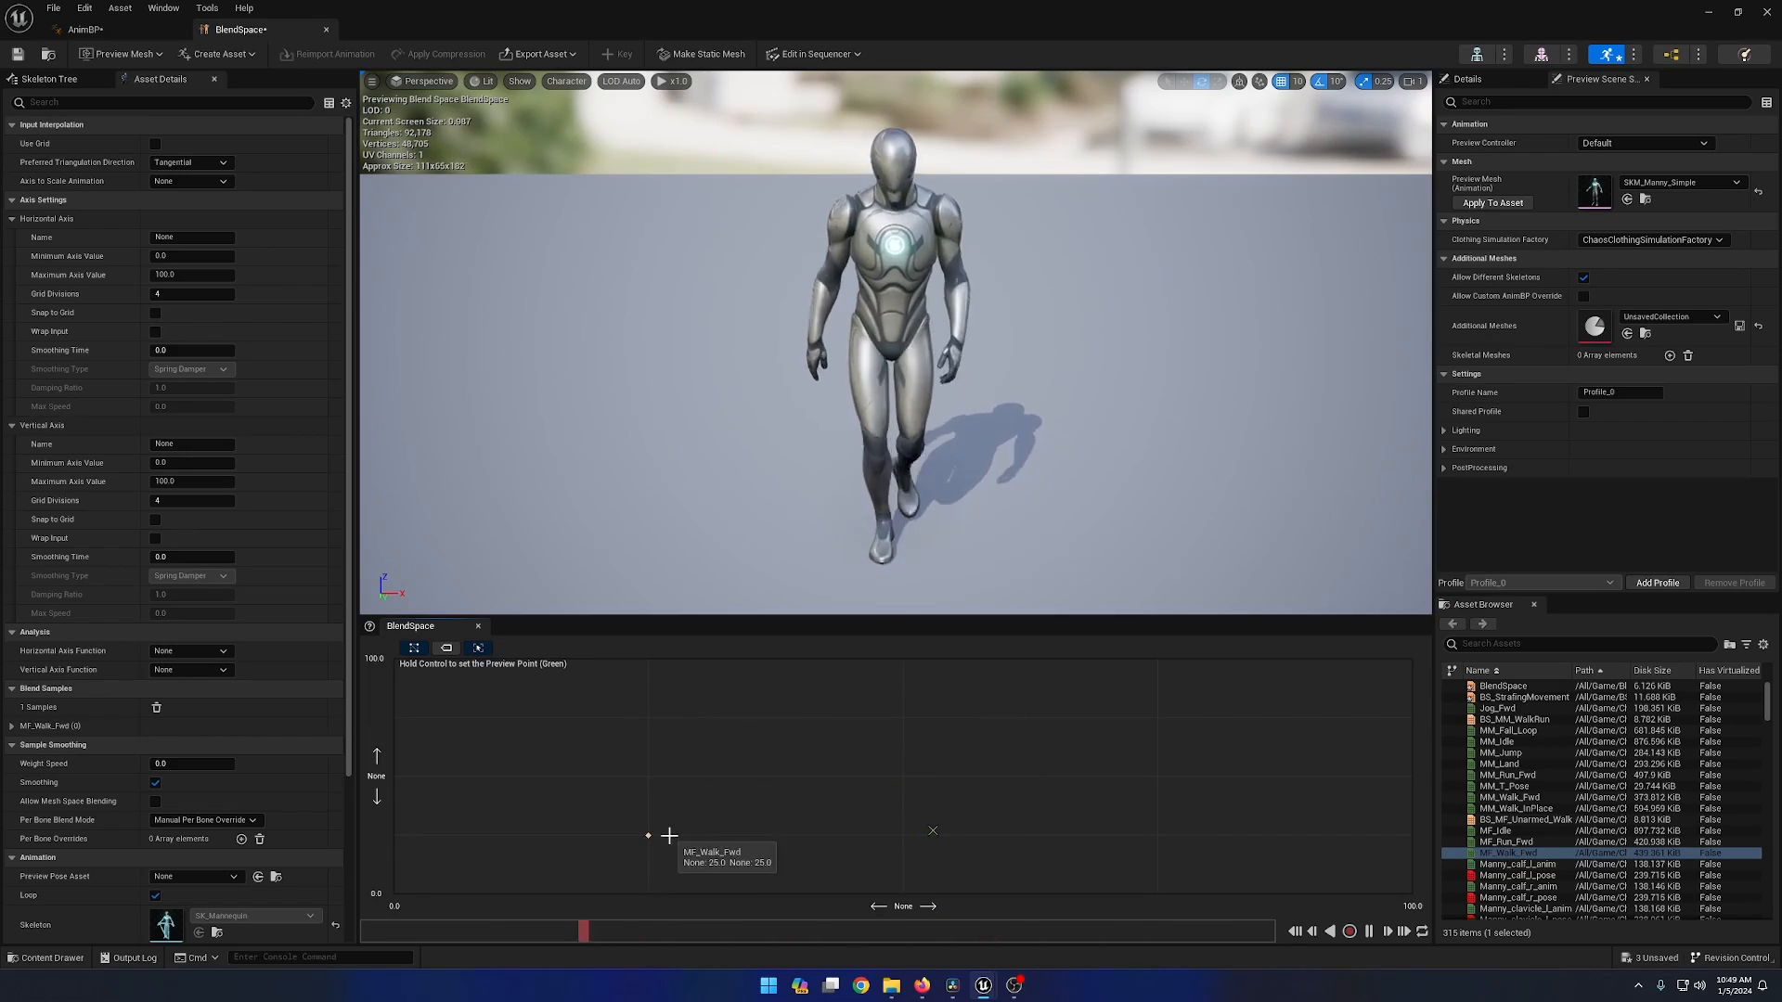
# Reopen BS_StrafingMovement, showing its 18 triangulated walk-loop samples
pyautogui.doubleClick(1523, 697)
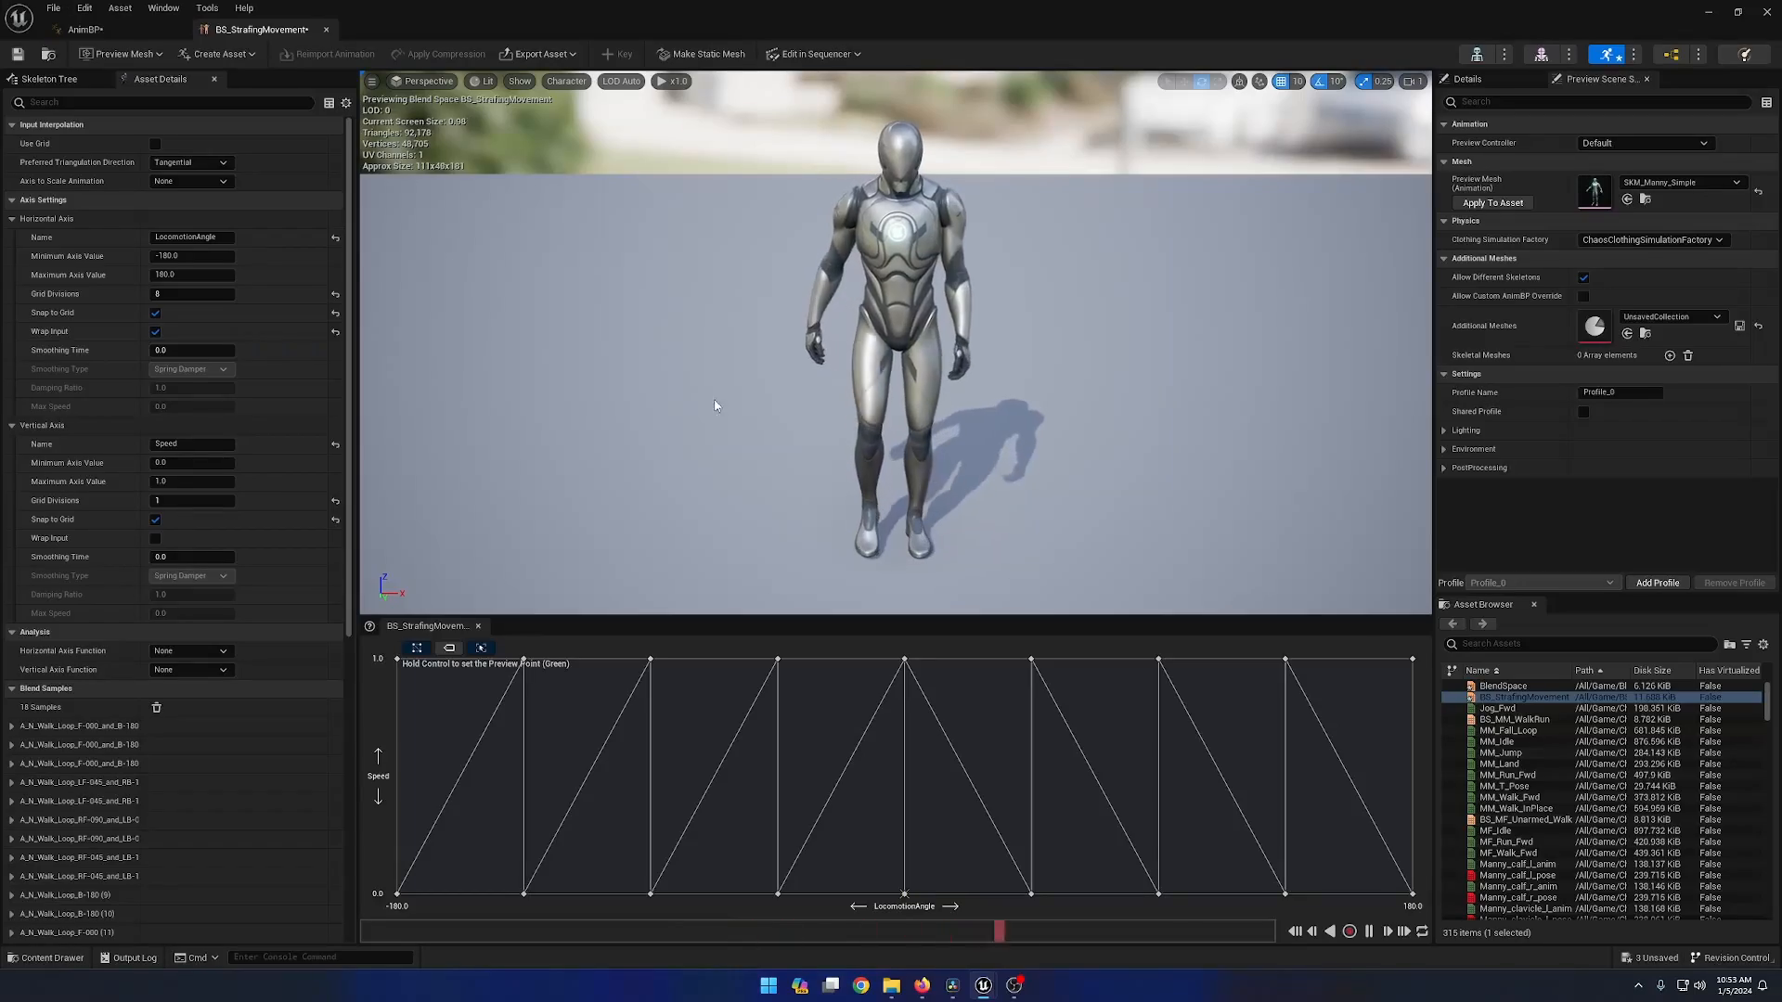
# Tick Use Grid under Input Interpolation in BS_StrafingMovement's Asset Details
pyautogui.click(156, 143)
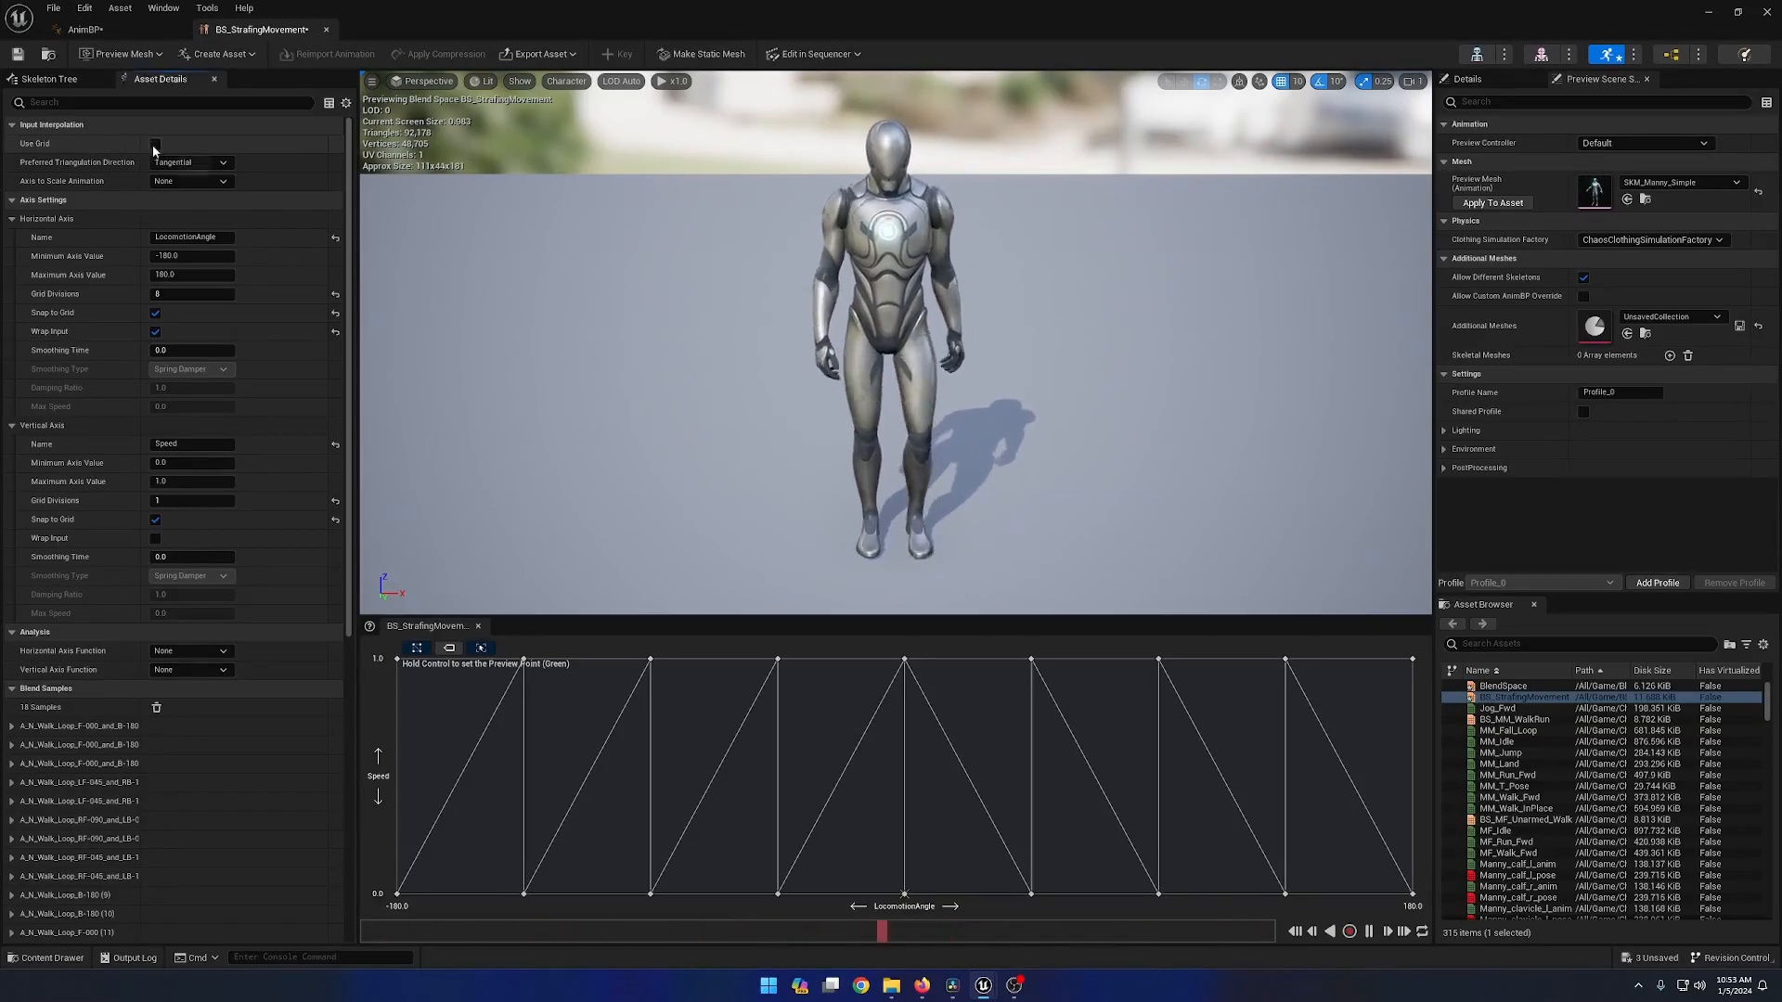
pyautogui.click(156, 142)
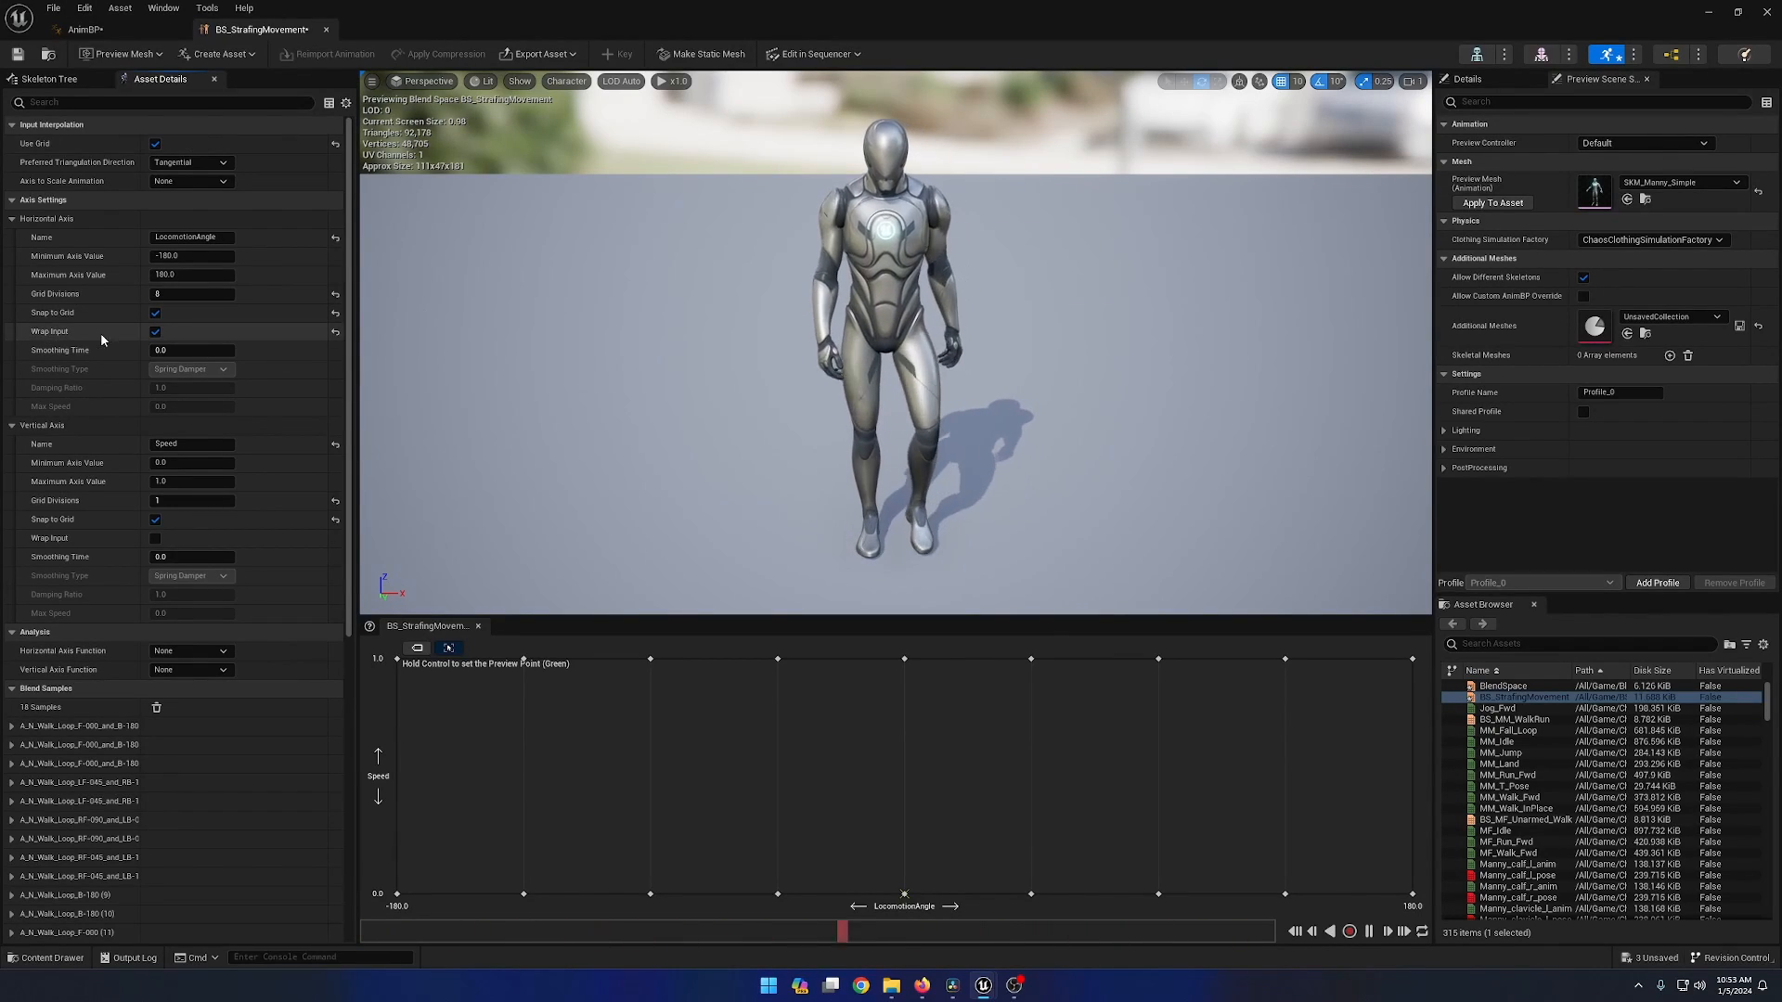
# Untick Use Grid and turn off horizontal-axis wrapping while the asset saves
pyautogui.click(155, 142)
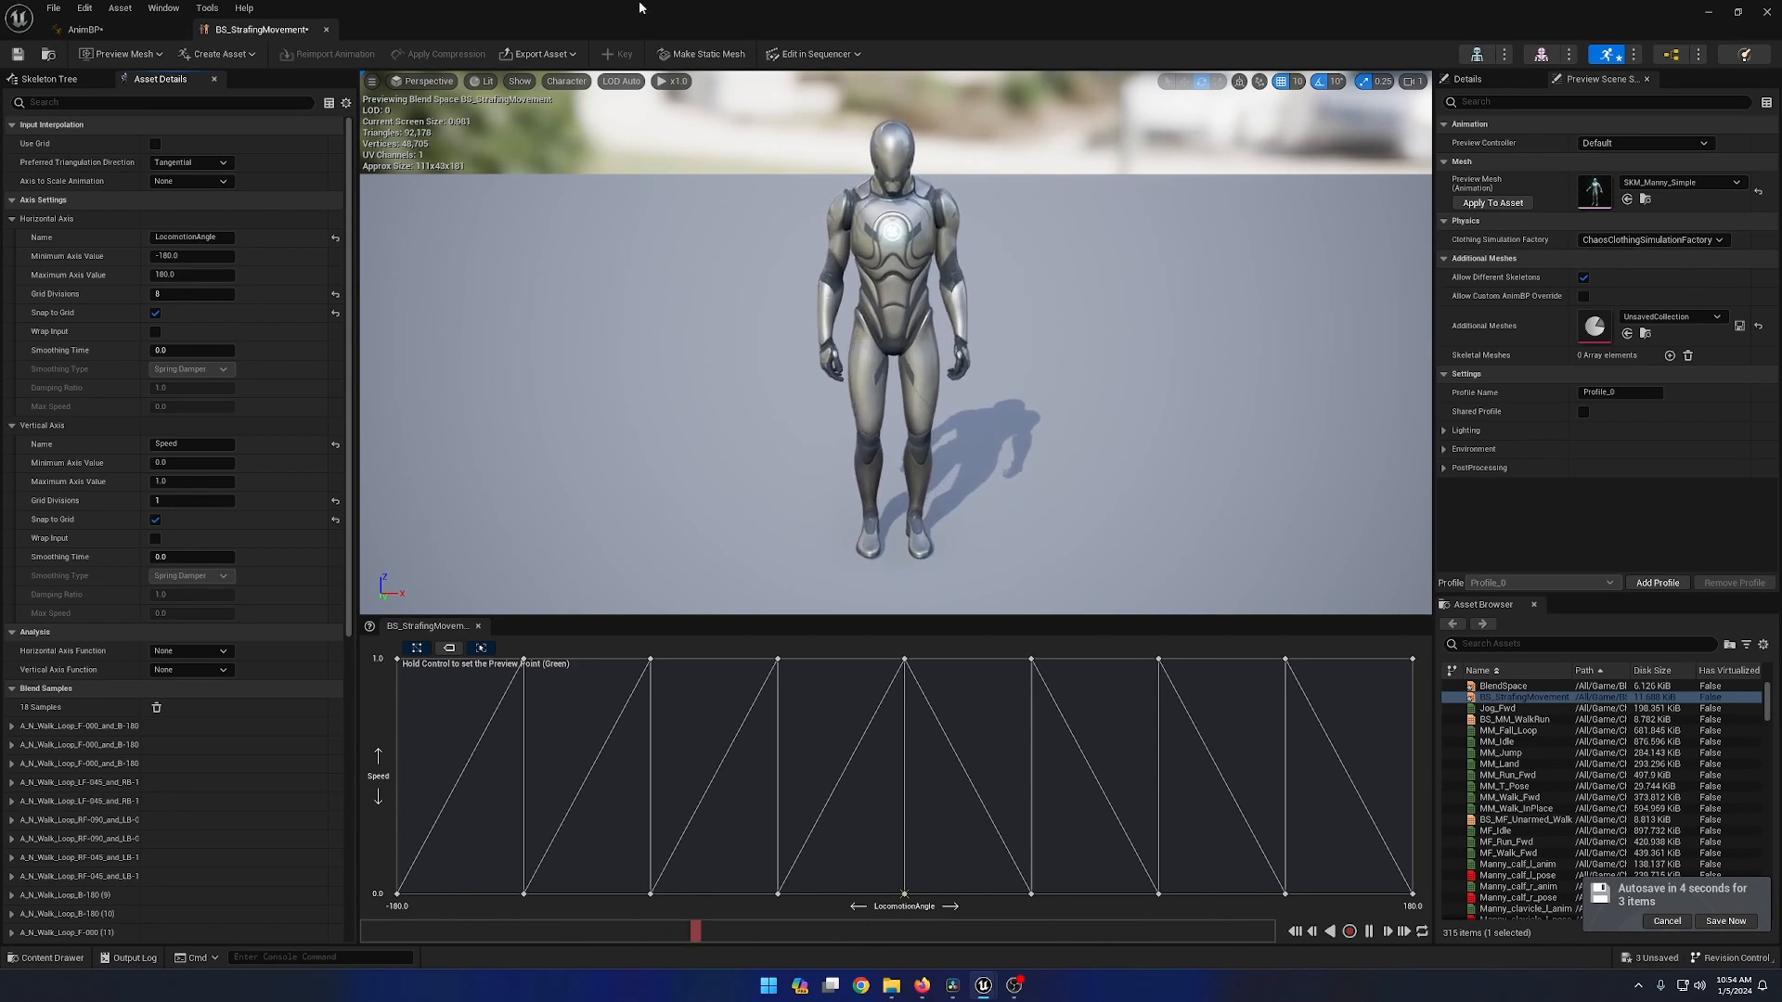
pyautogui.click(188, 161)
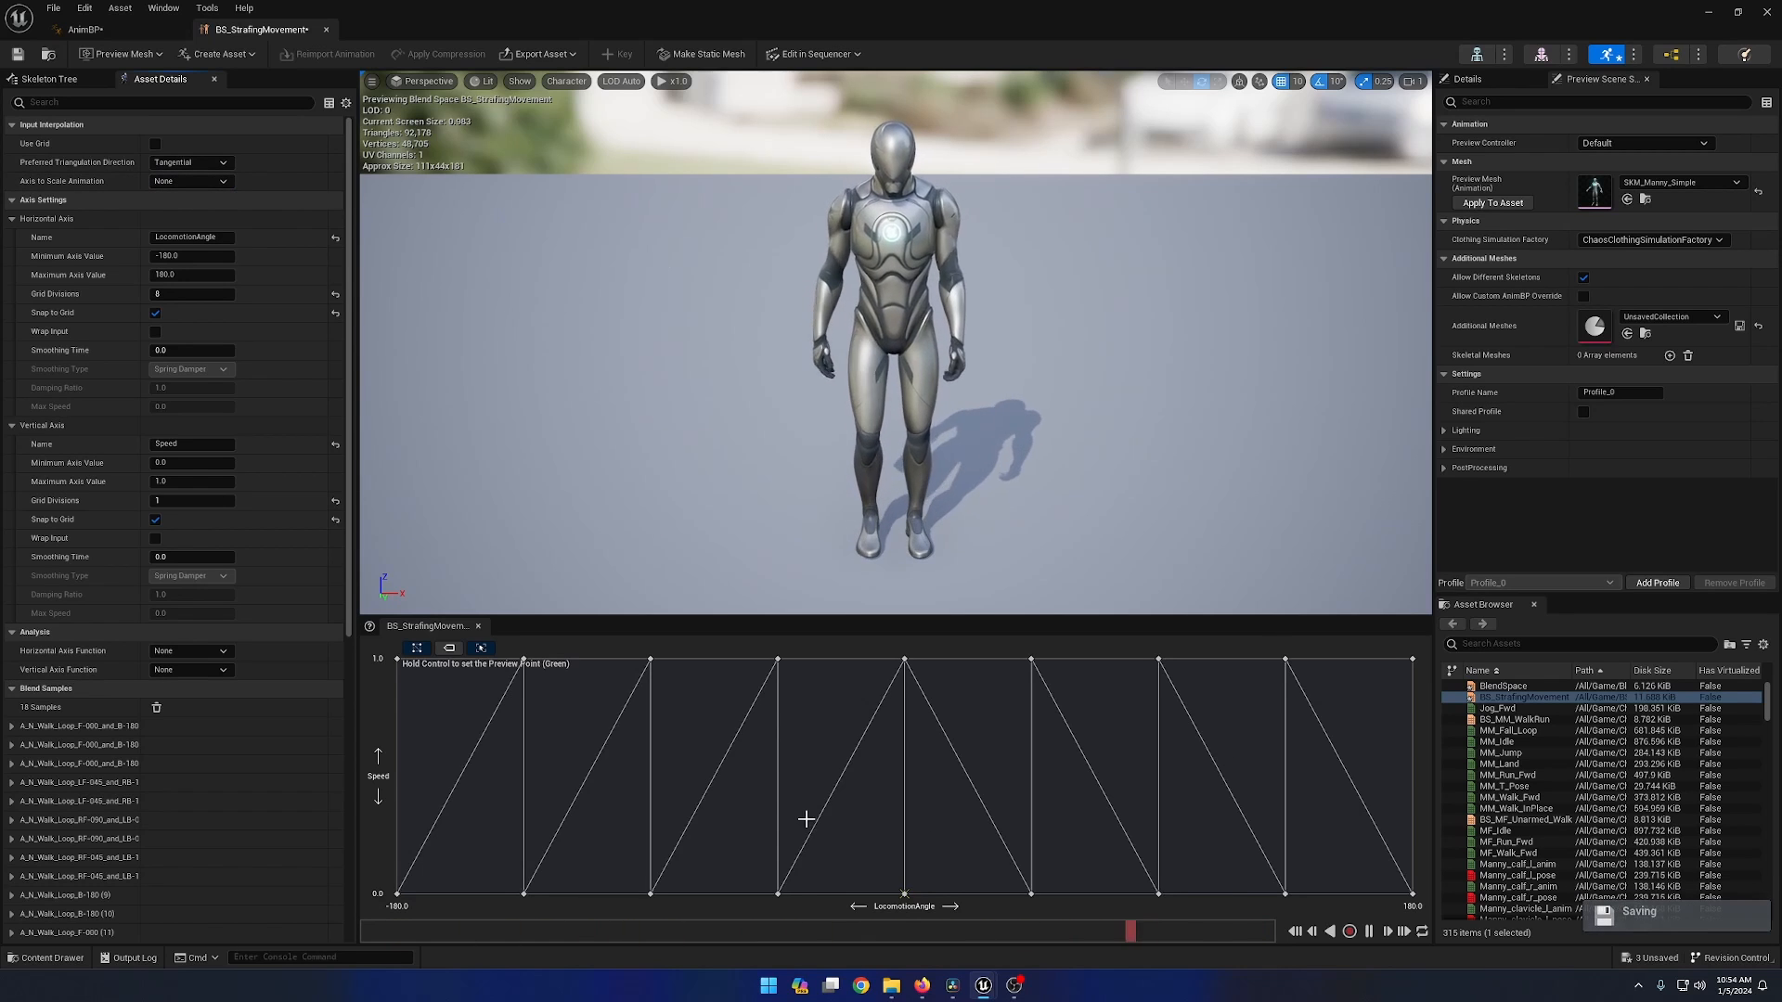
pyautogui.click(191, 161)
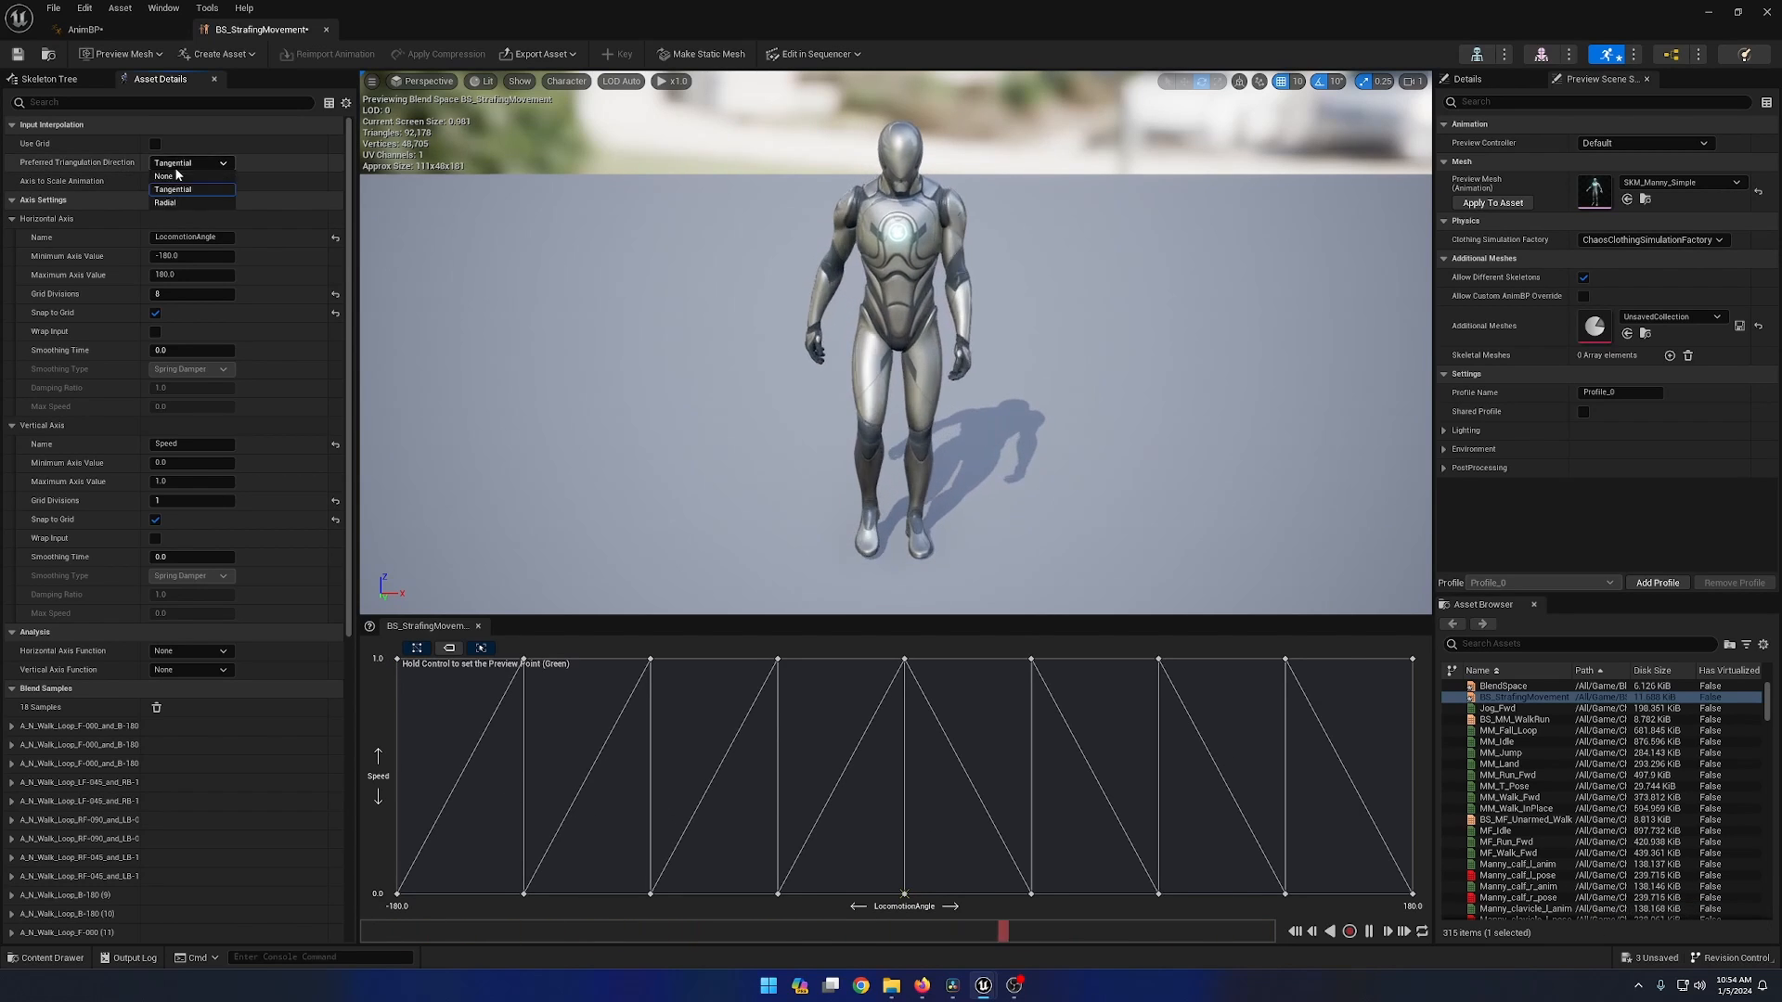
pyautogui.click(165, 175)
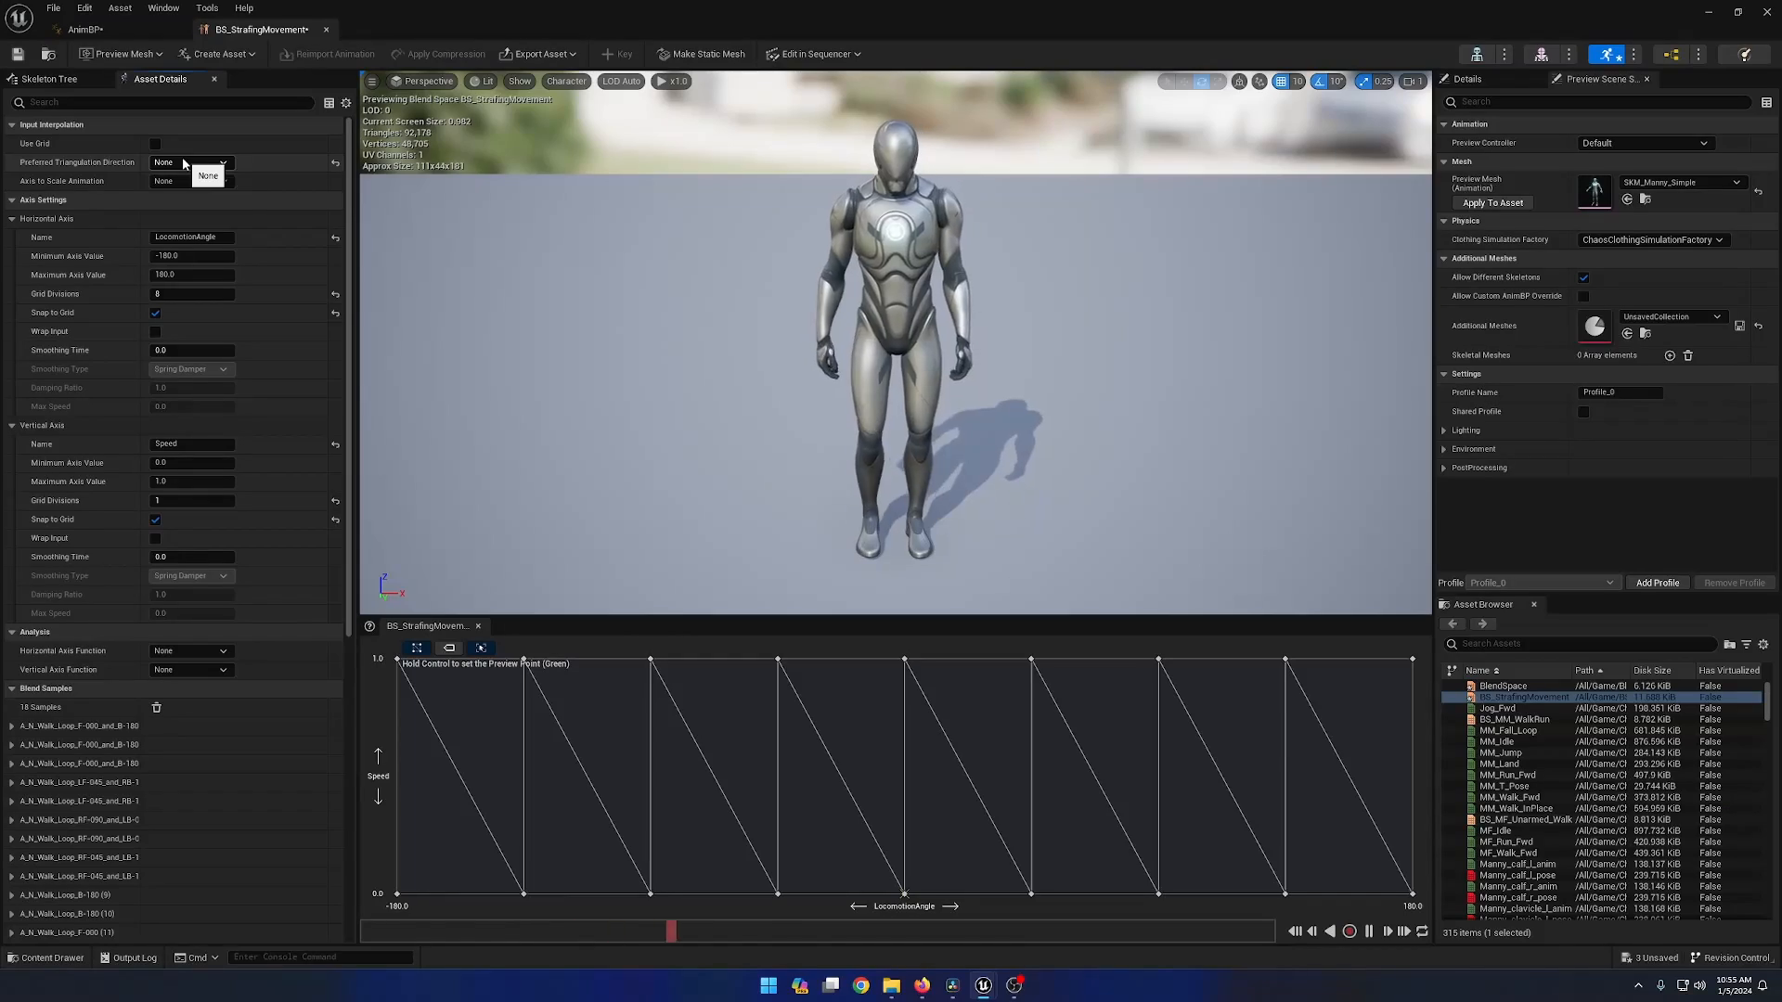
pyautogui.click(190, 162)
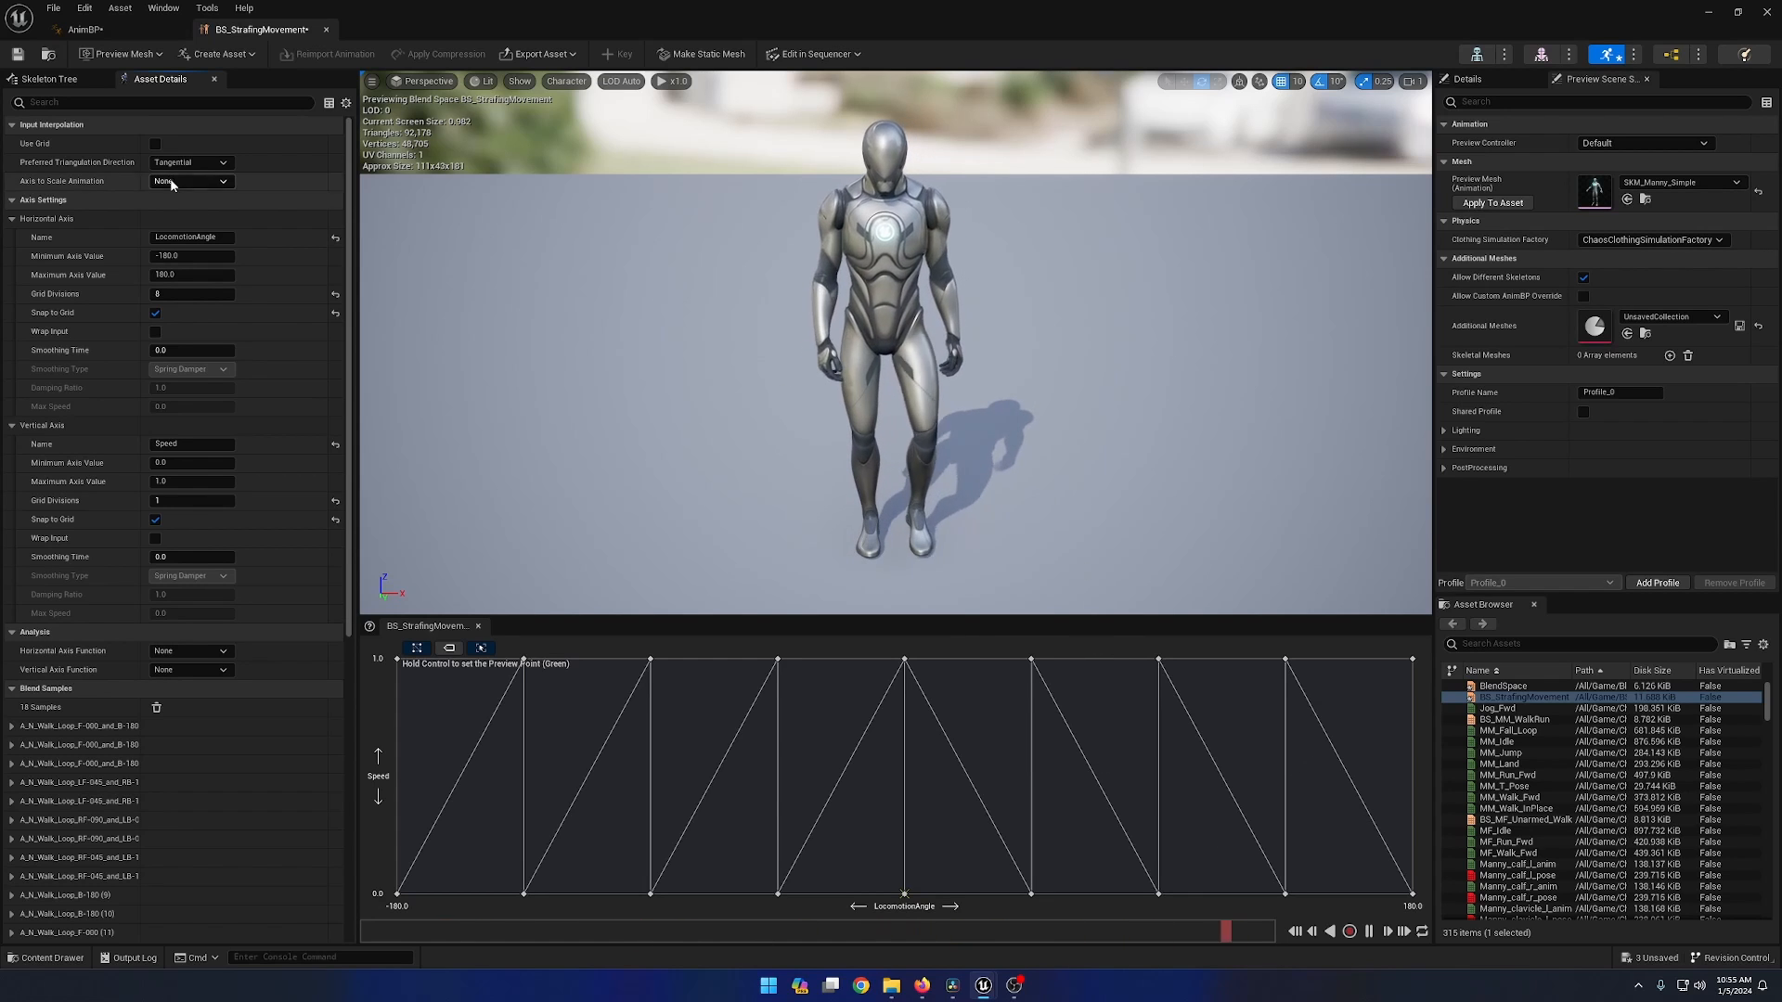
pyautogui.click(190, 161)
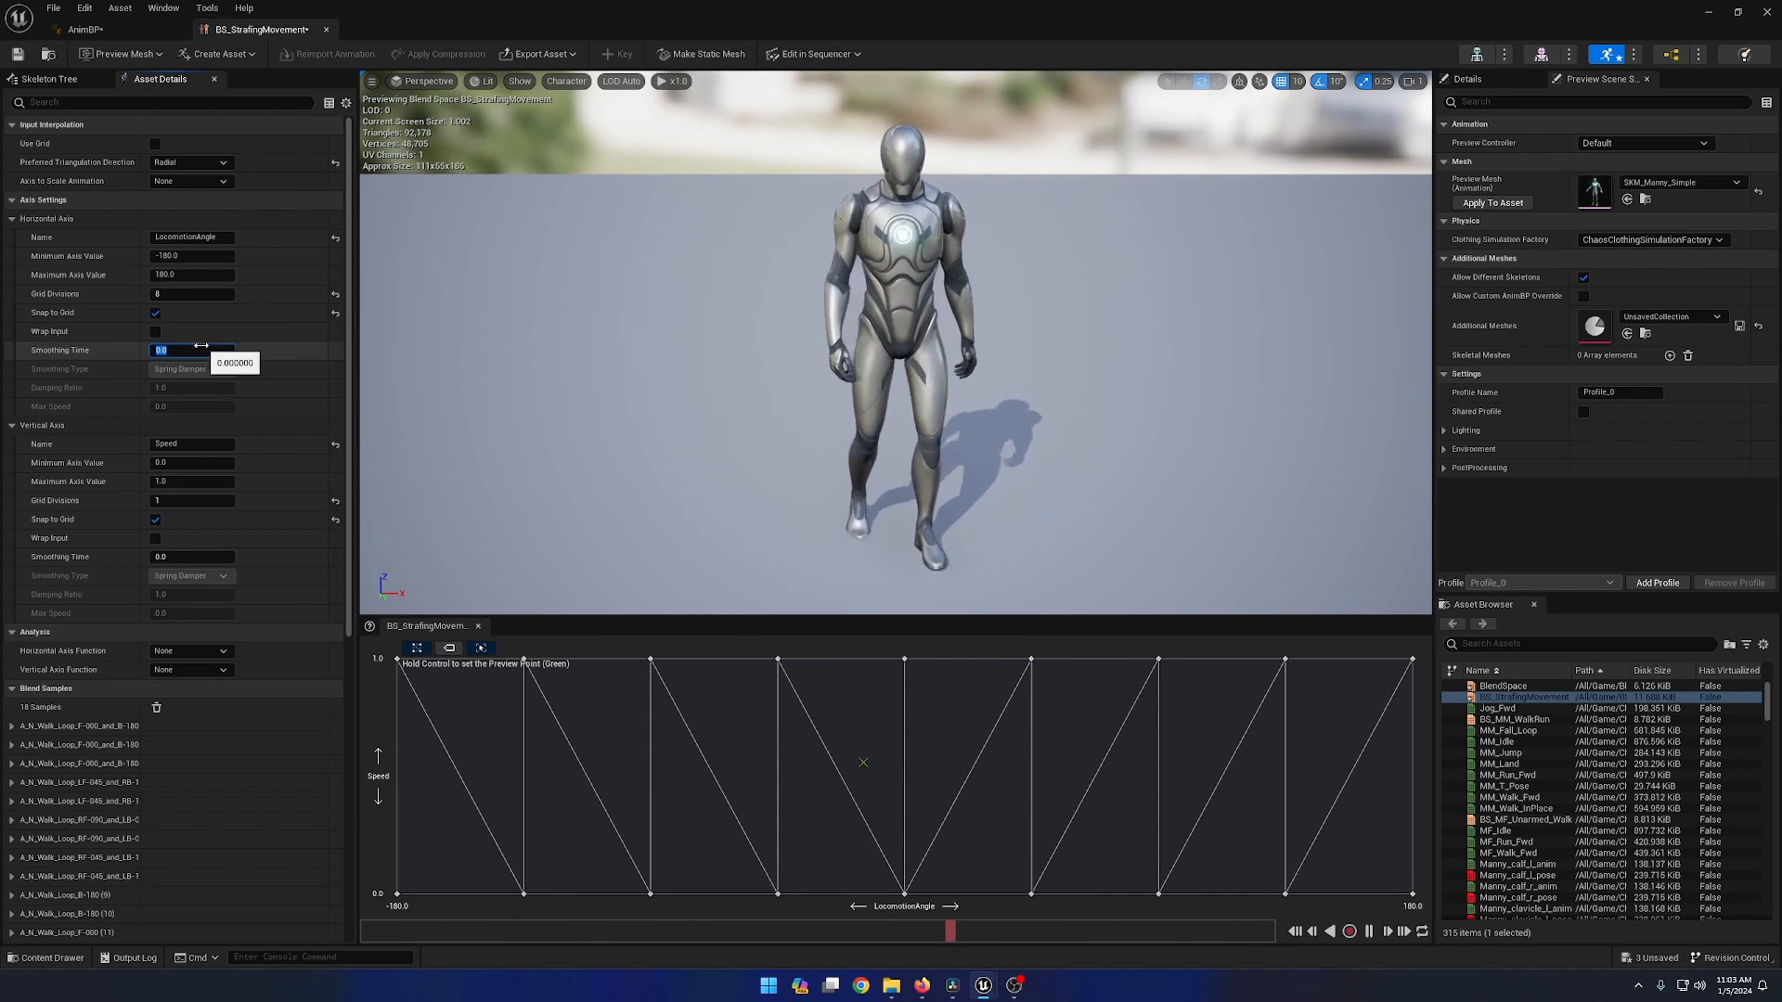
# Set 1.0 smoothing time with Spring Damper on the LocomotionAngle and Speed axes
pyautogui.write('1.0')
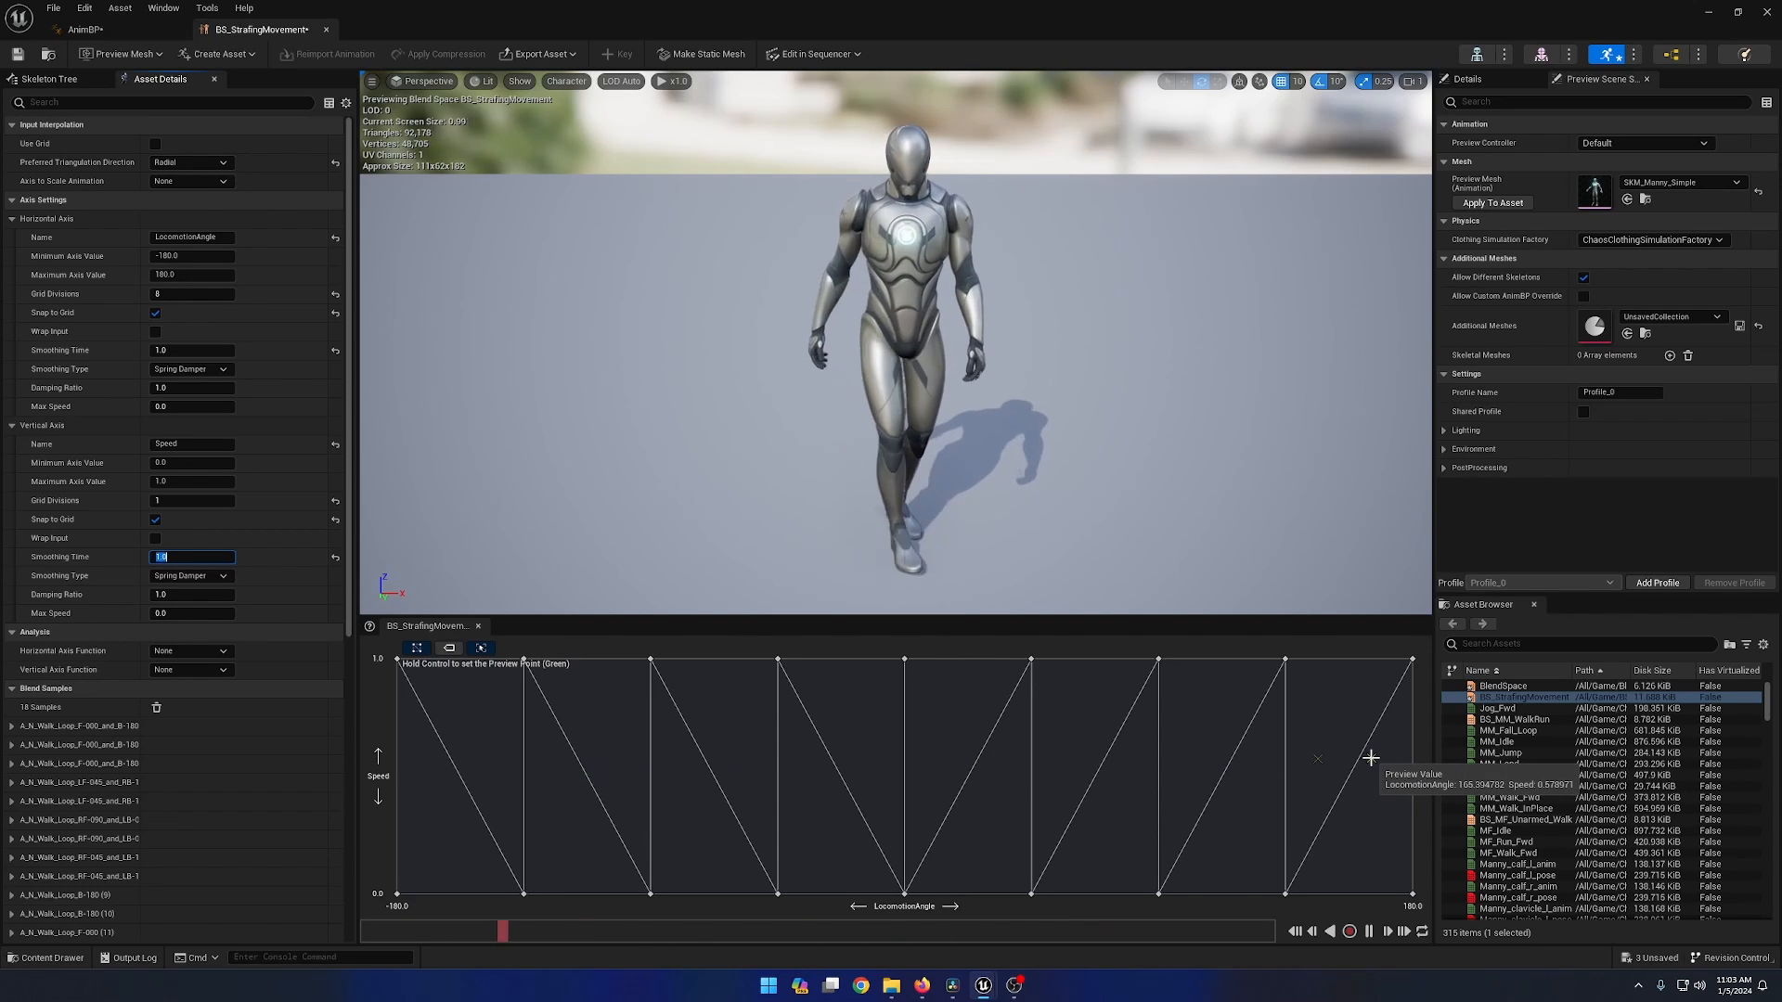
pyautogui.moveTo(416, 698)
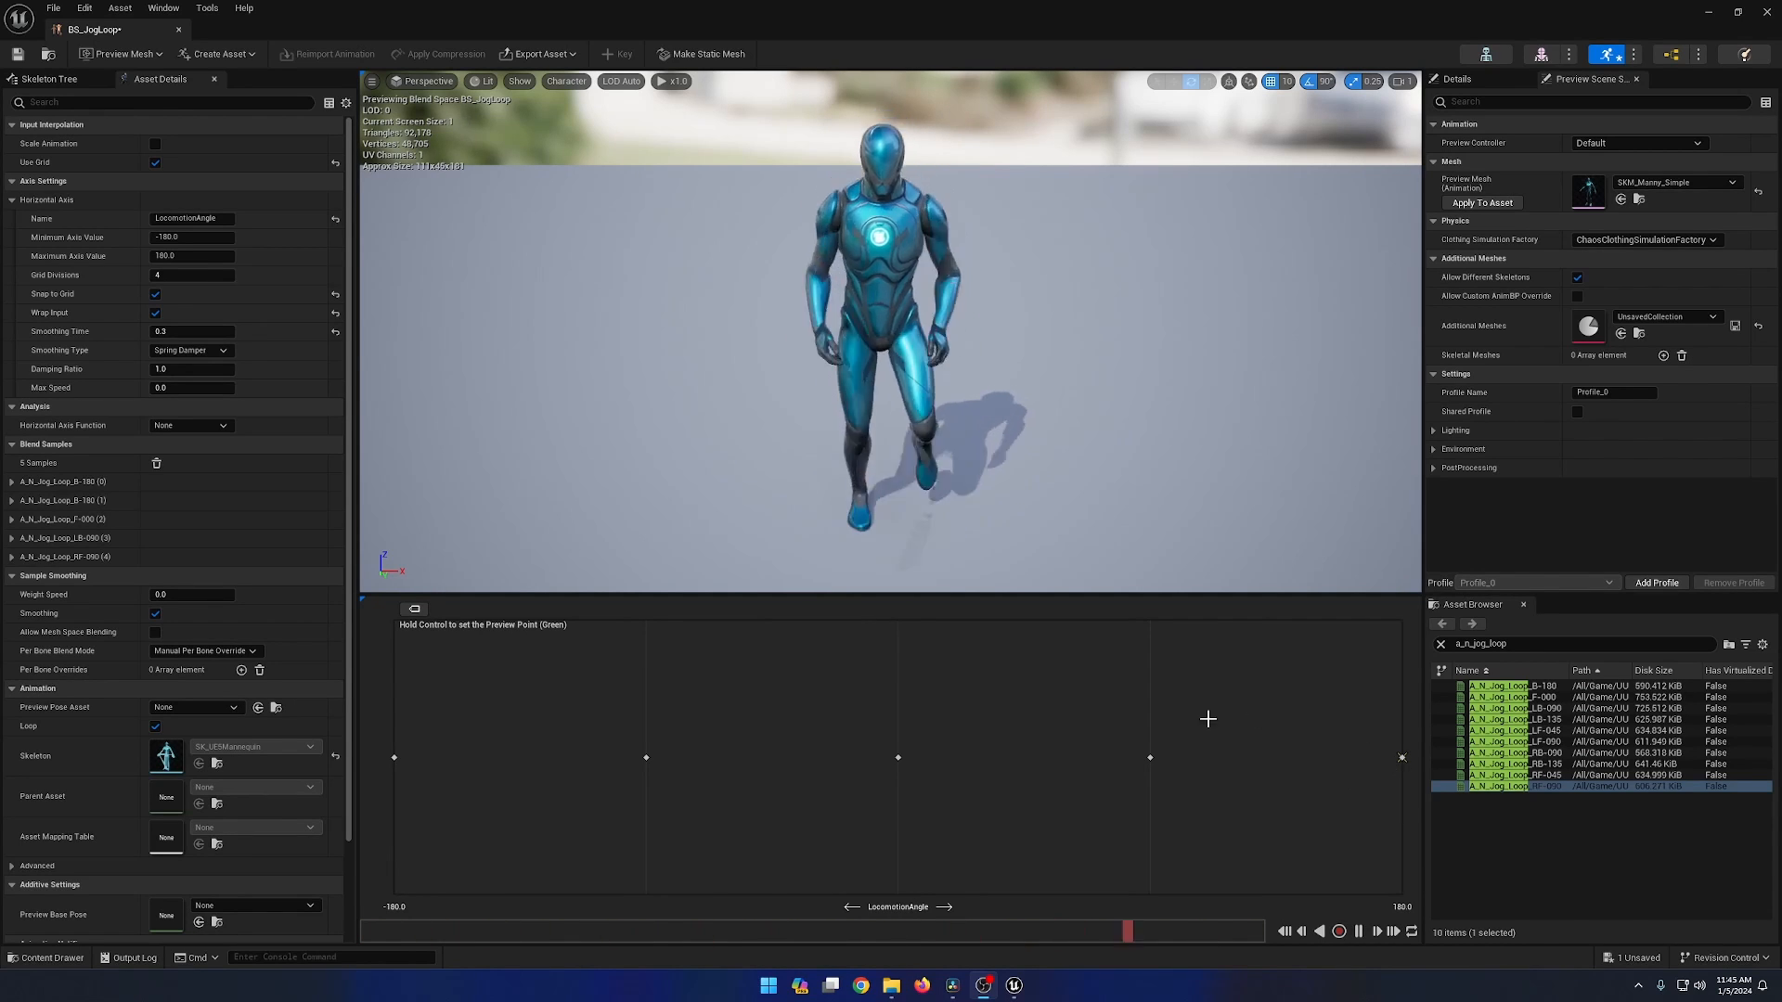
# Open BS_JogLoop, the 1D LocomotionAngle blend space with five jog-loop samples
pyautogui.click(1150, 755)
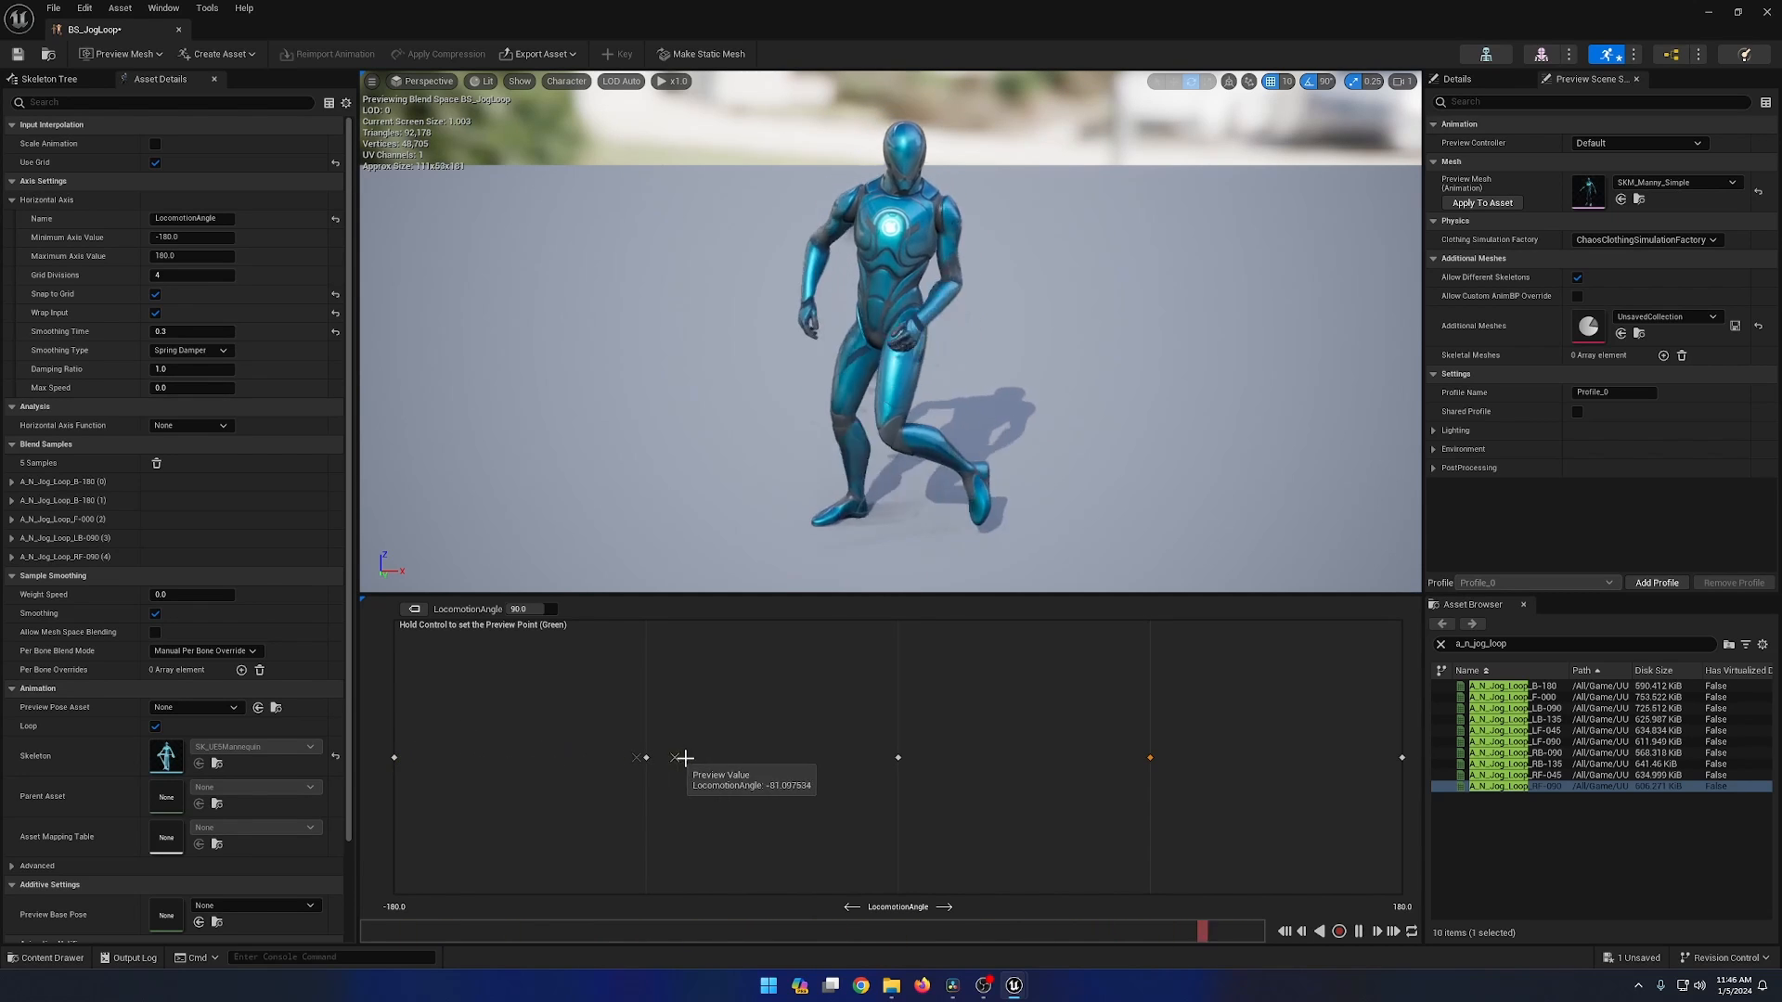
pyautogui.moveTo(683, 758); pyautogui.dragTo(1250, 758)
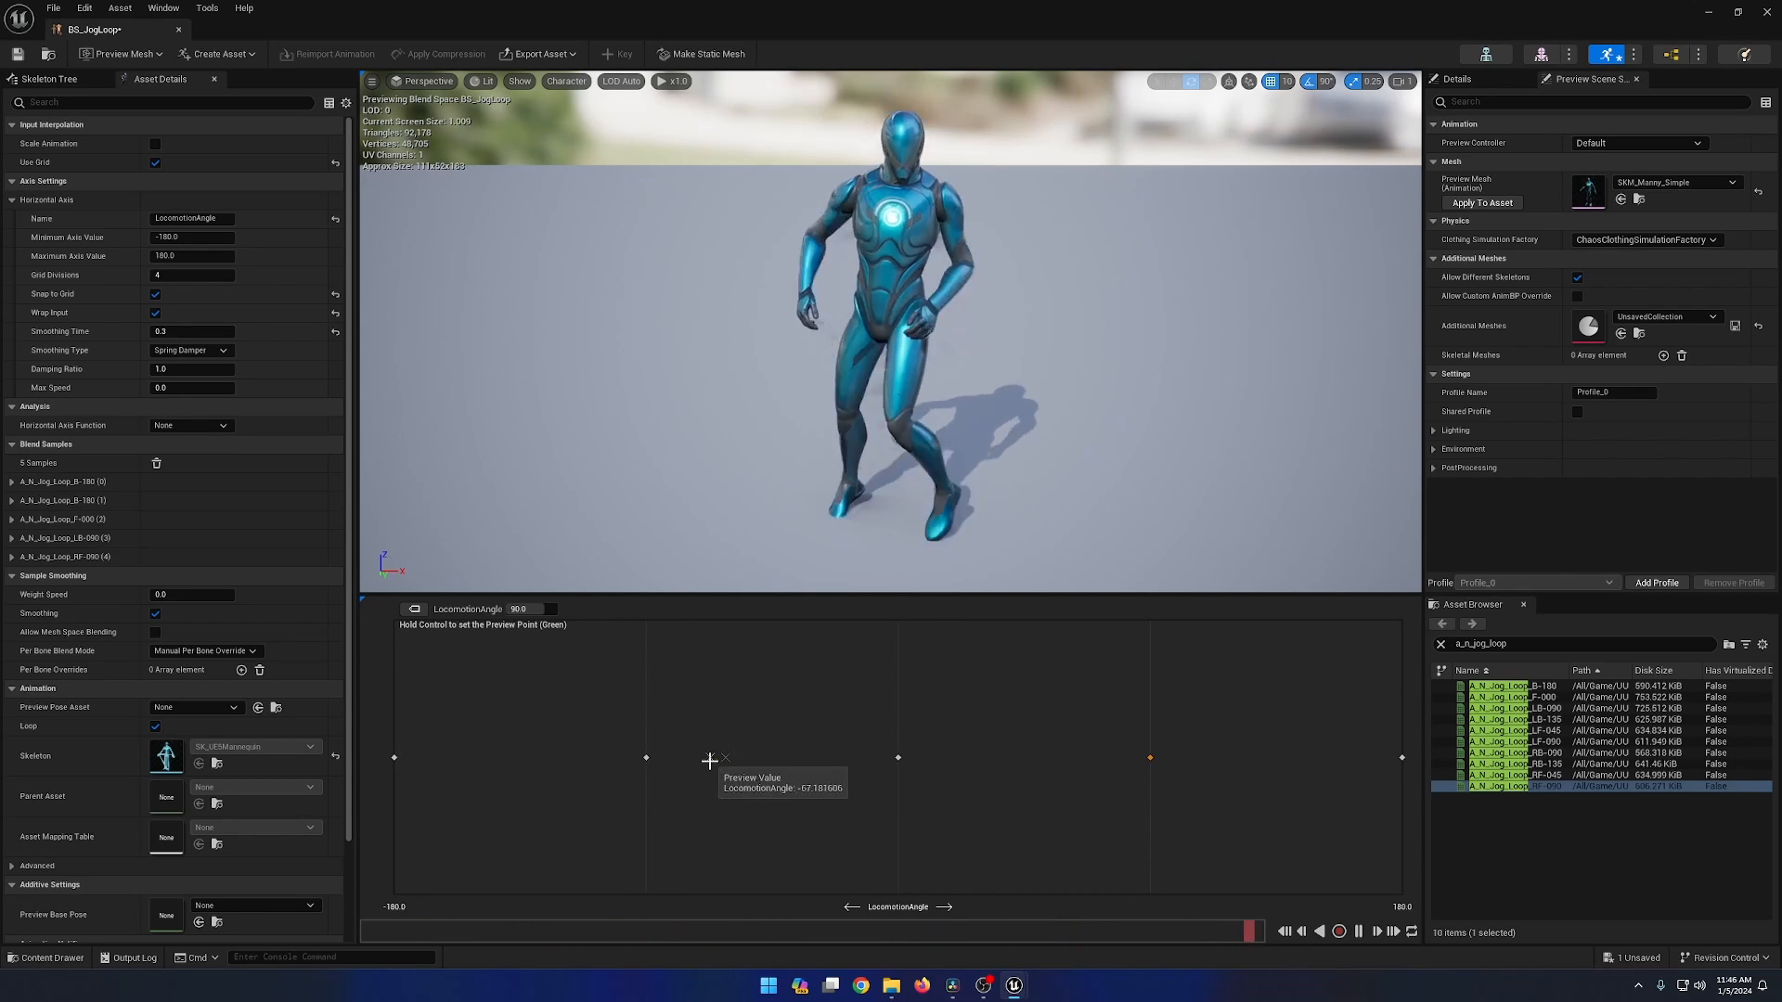
pyautogui.moveTo(710, 758); pyautogui.dragTo(753, 755)
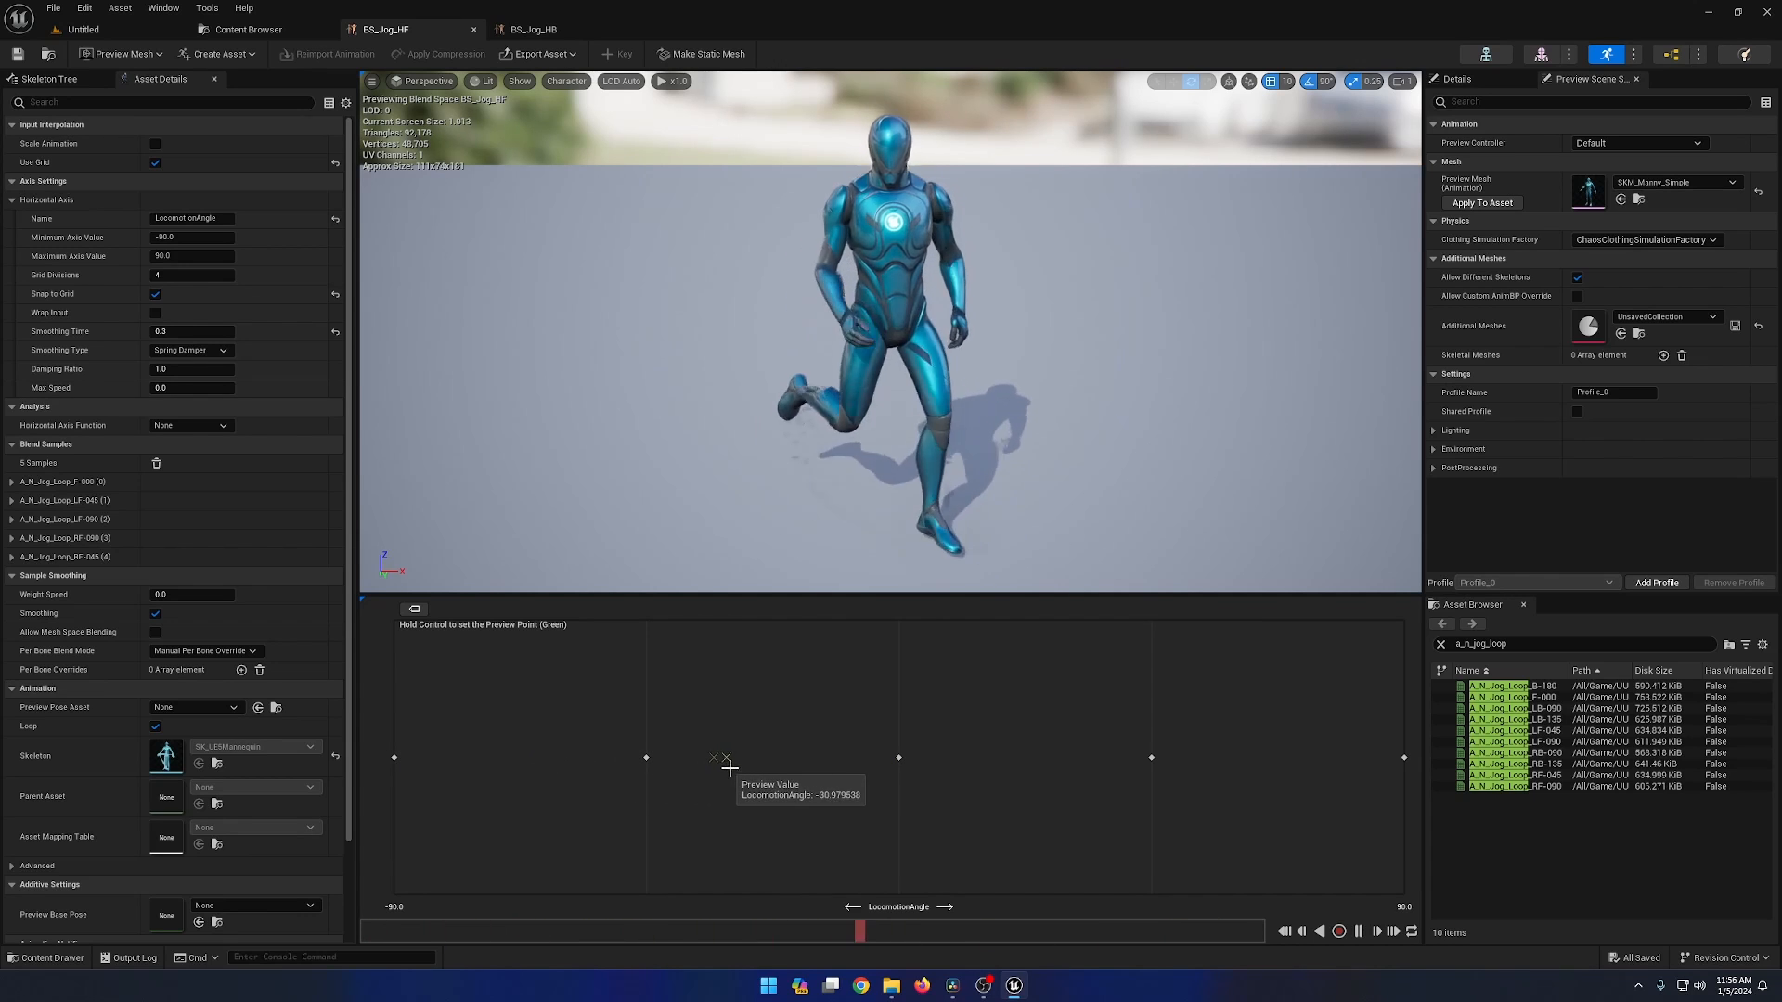
# Preview BS_Jog_HF from negative angles toward 90, view BS_Jog_HB, then pan ABP_Base to Blend Poses by bool
pyautogui.moveTo(727, 761); pyautogui.dragTo(1078, 750)
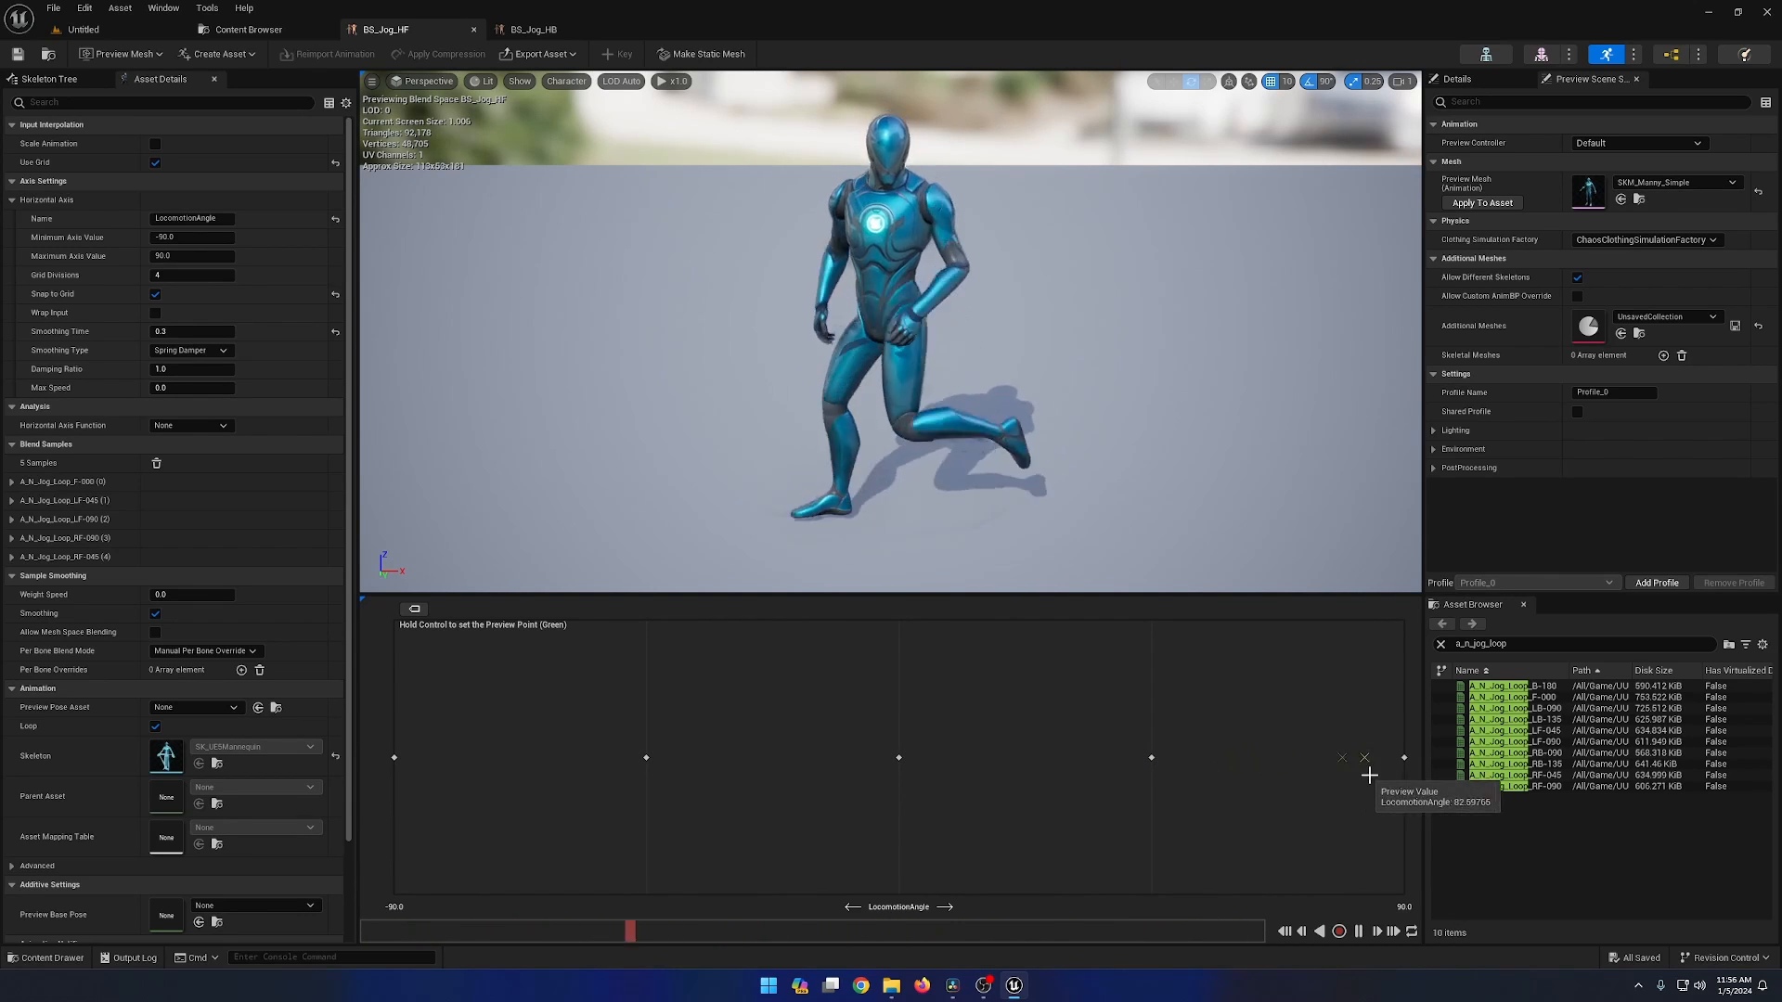
pyautogui.moveTo(631, 930); pyautogui.dragTo(966, 930)
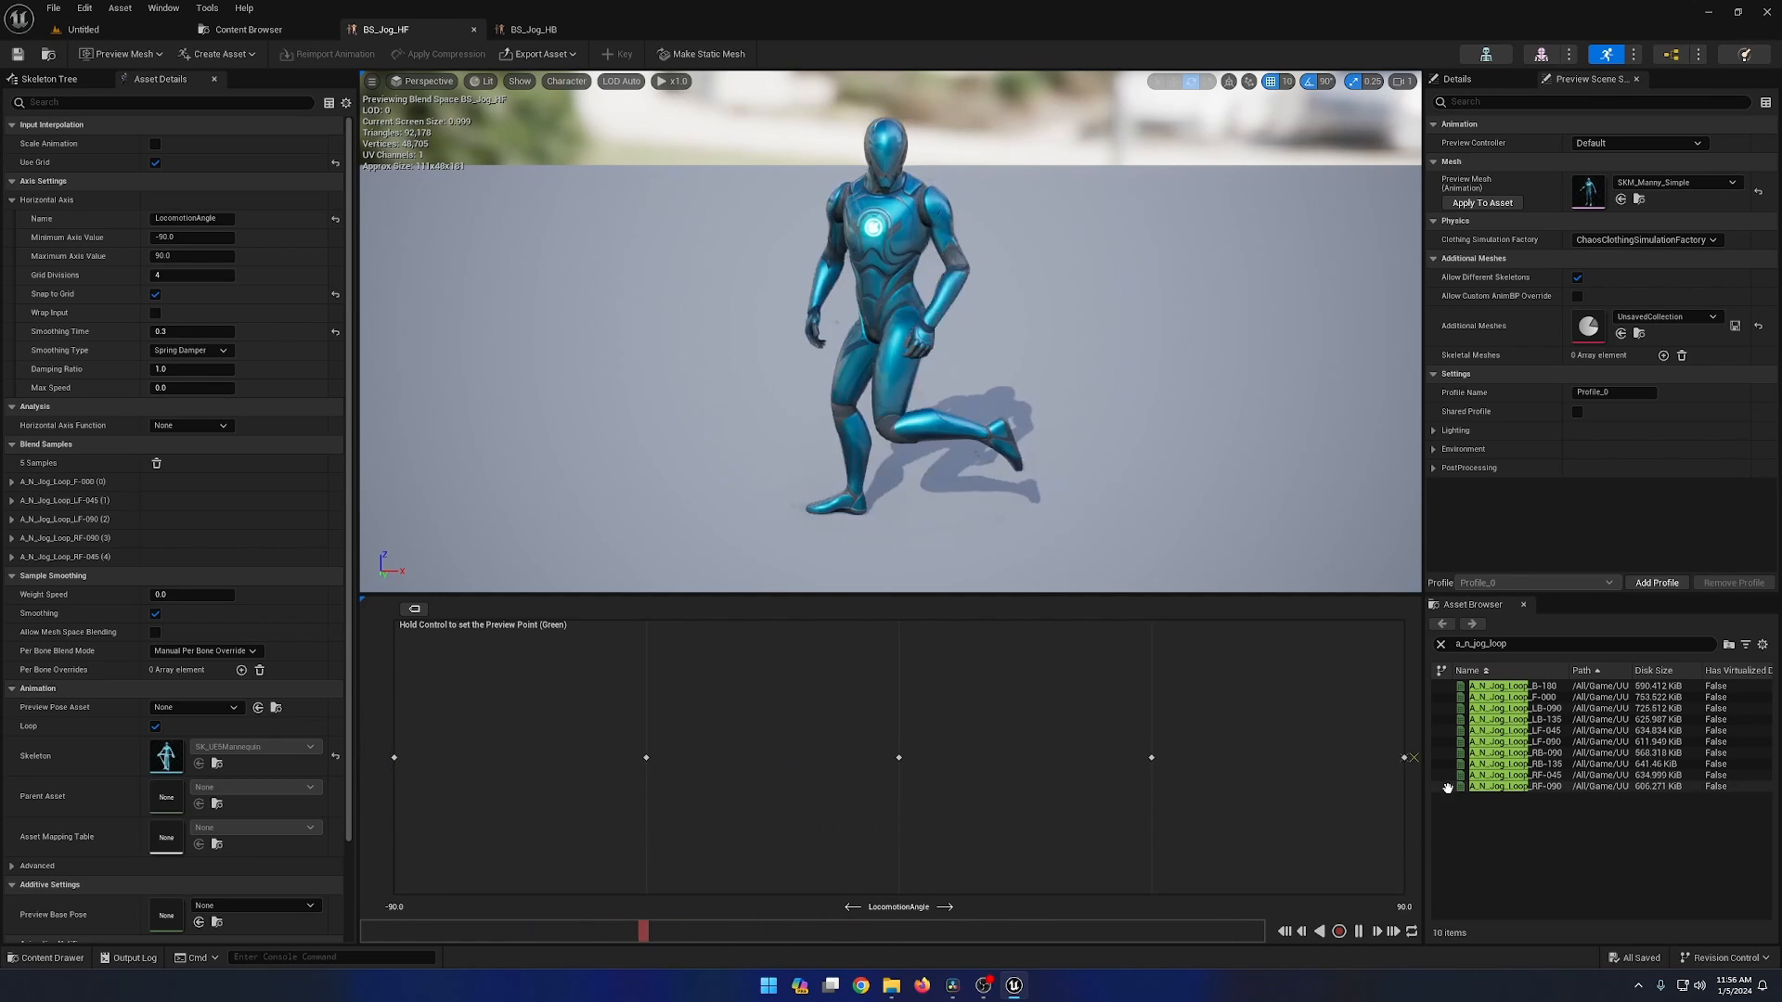
pyautogui.click(531, 29)
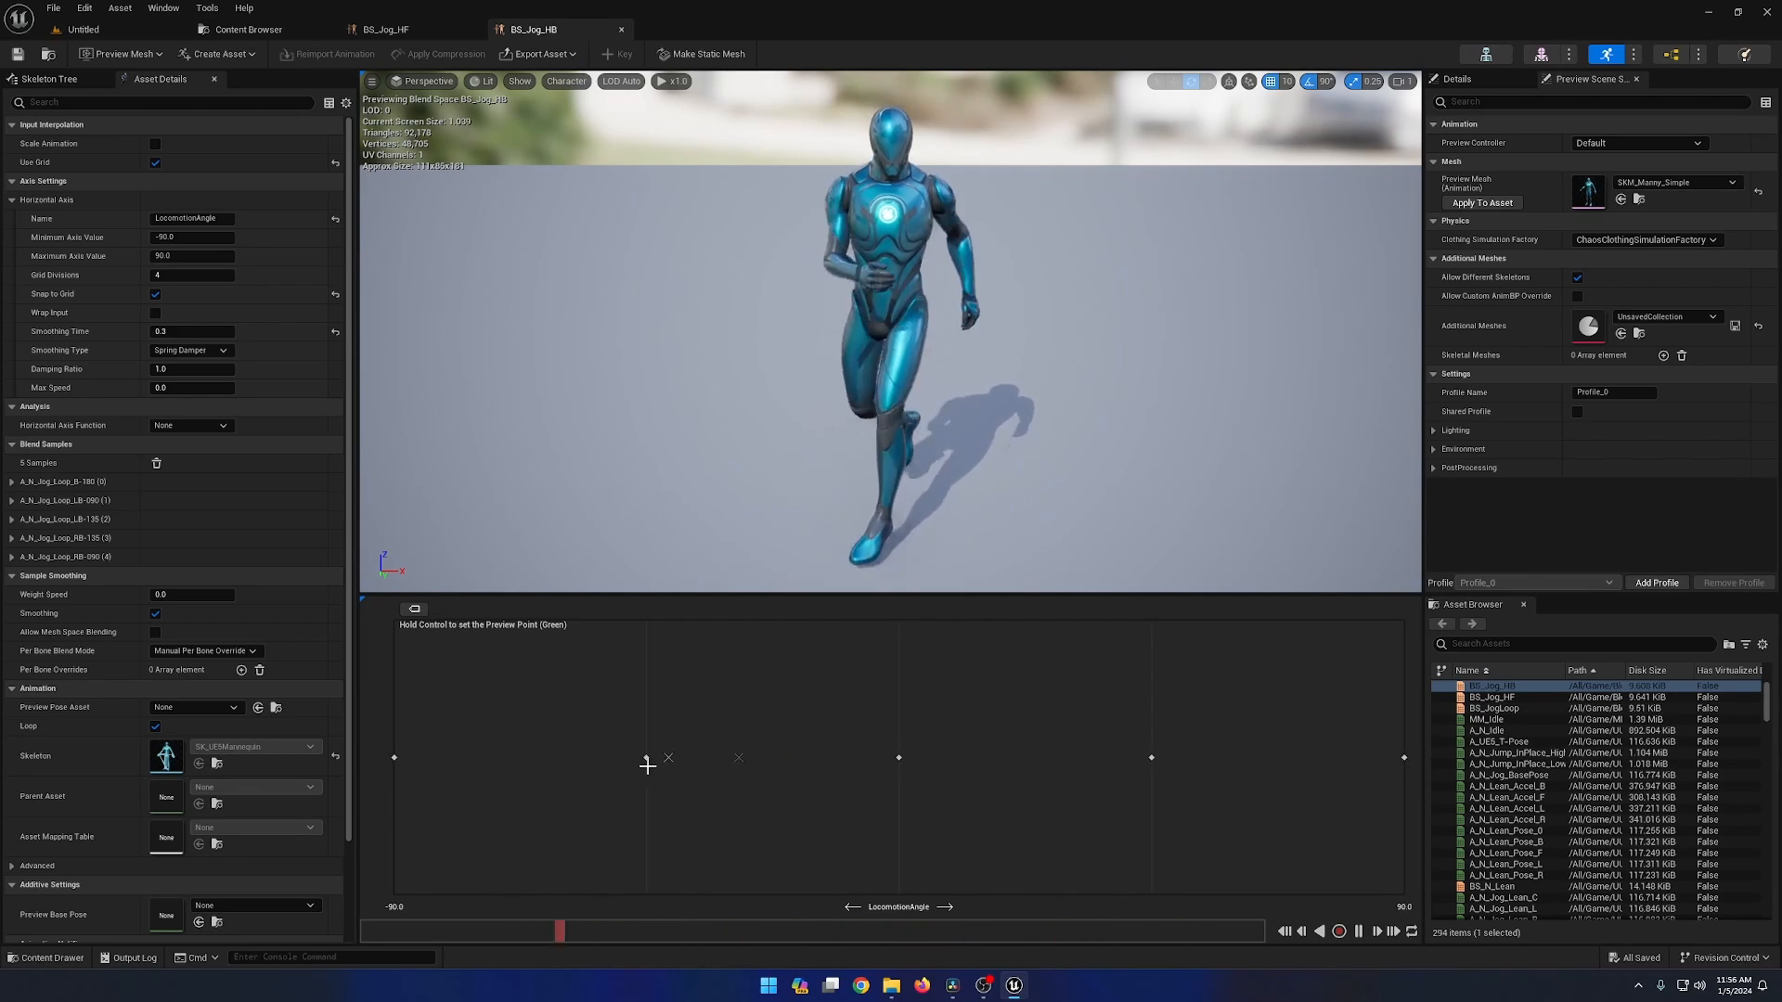
pyautogui.click(381, 28)
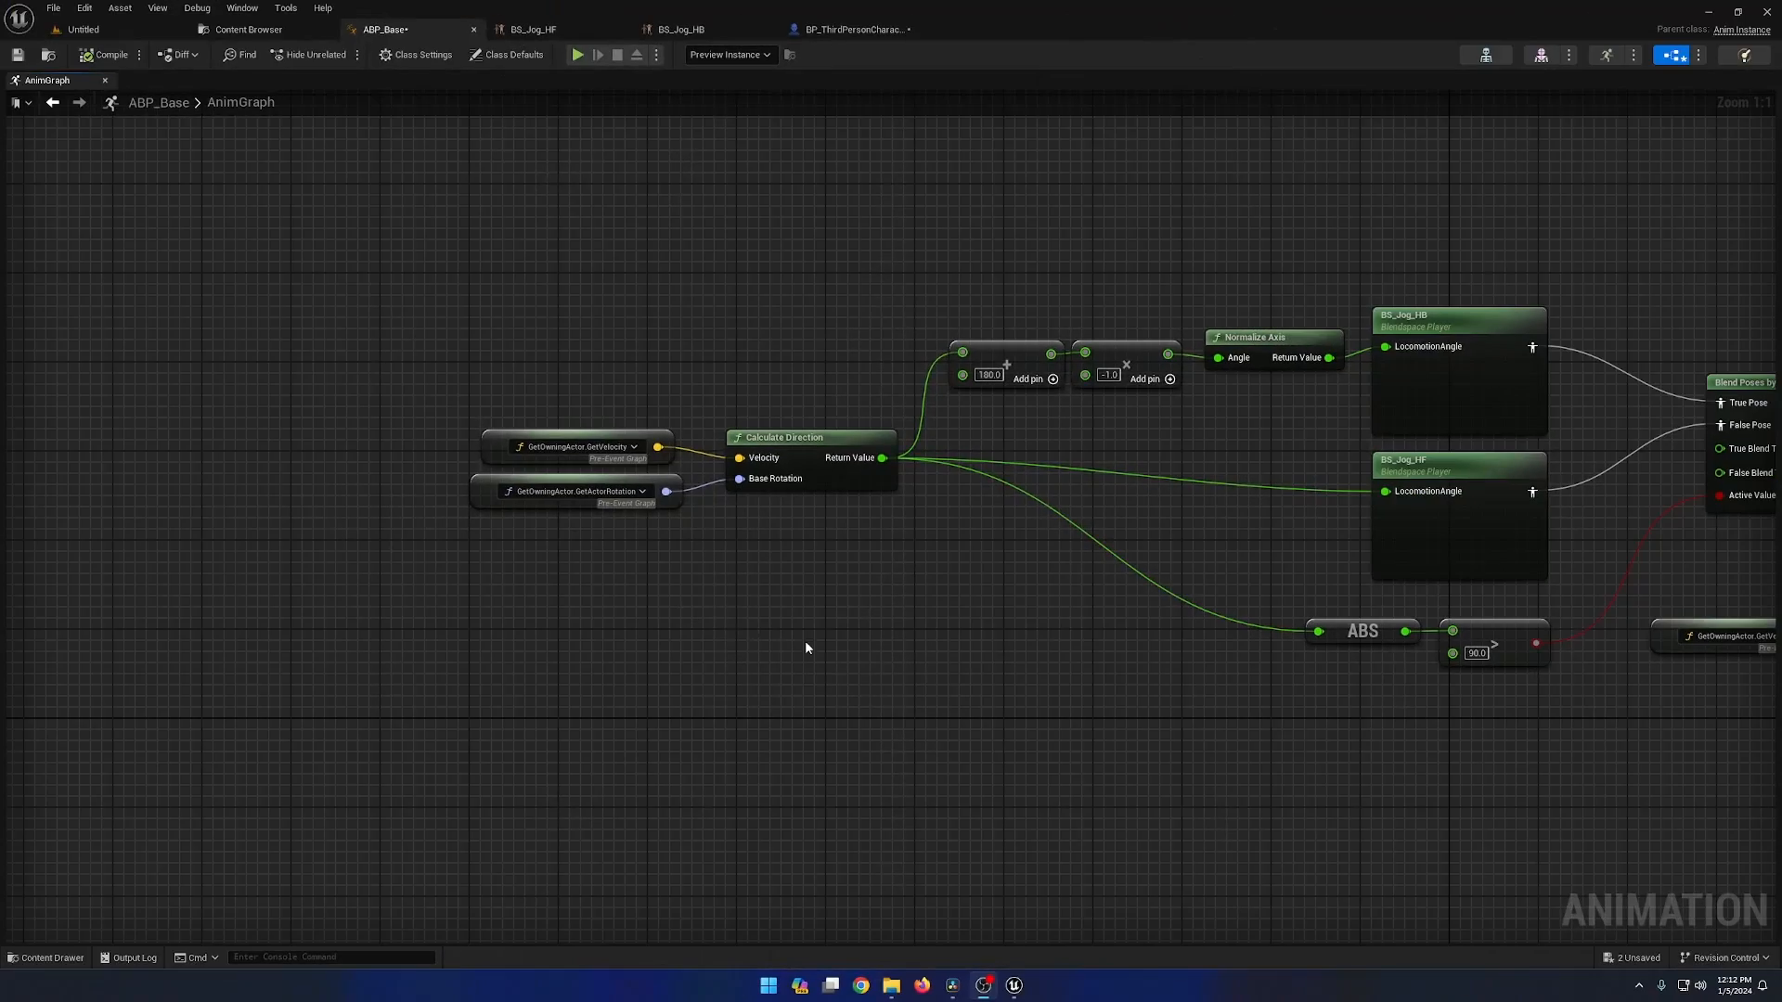
pyautogui.moveTo(806, 648); pyautogui.dragTo(546, 628)
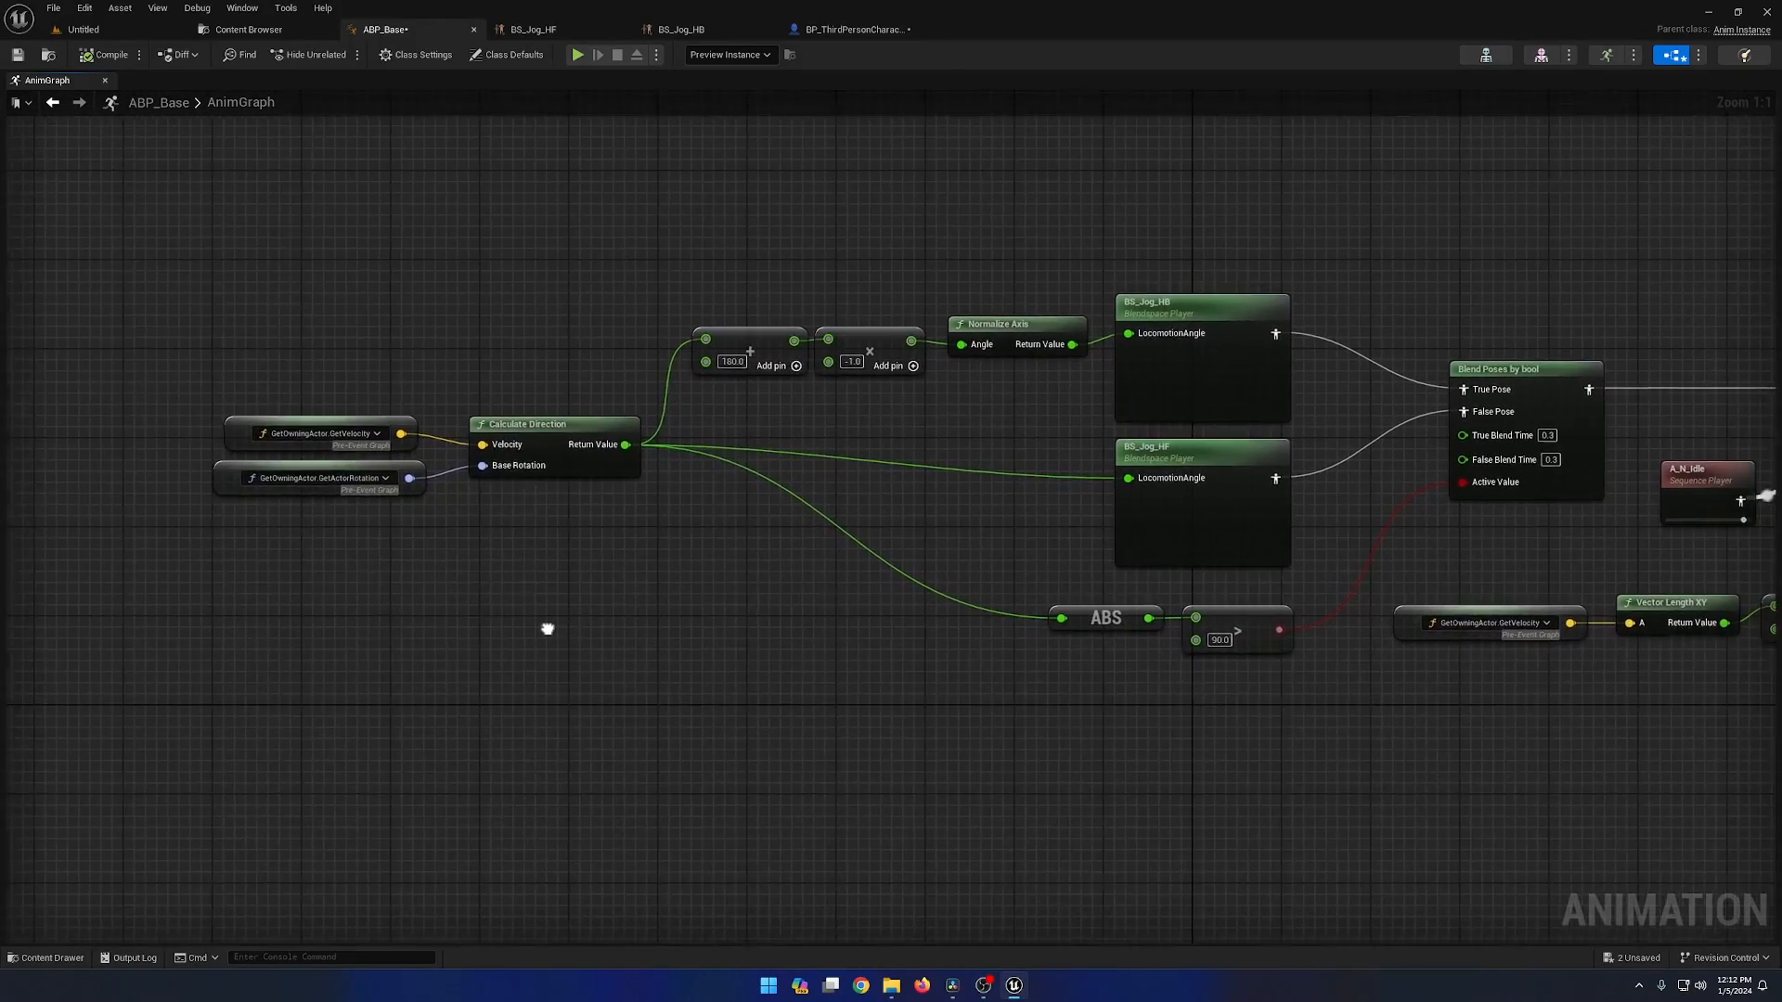